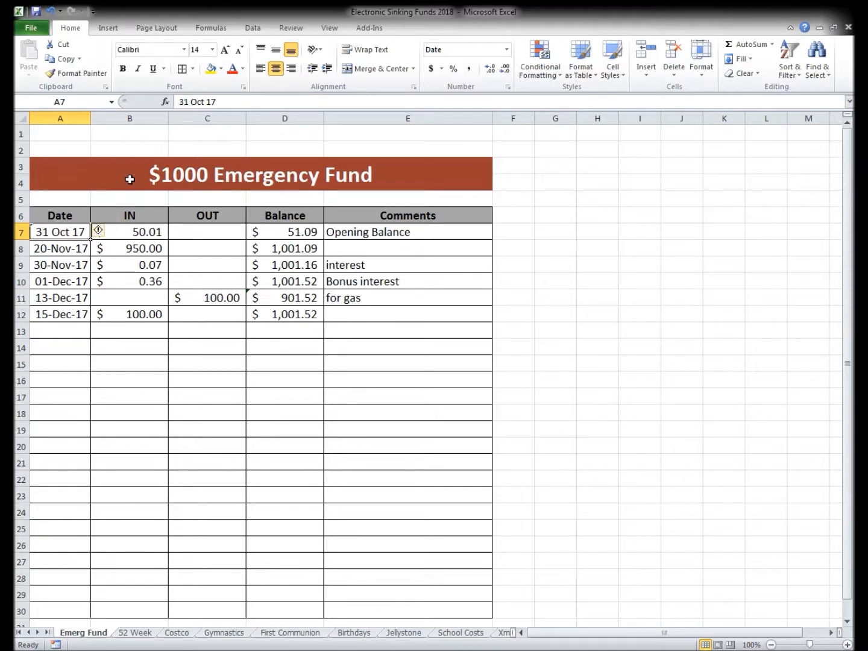
mouse_move(197, 151)
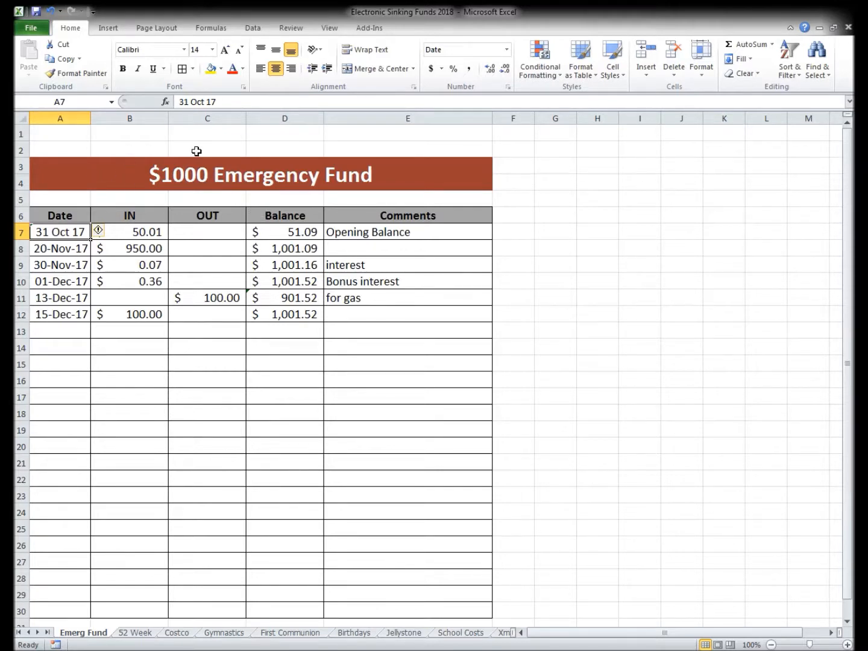
mouse_move(82, 145)
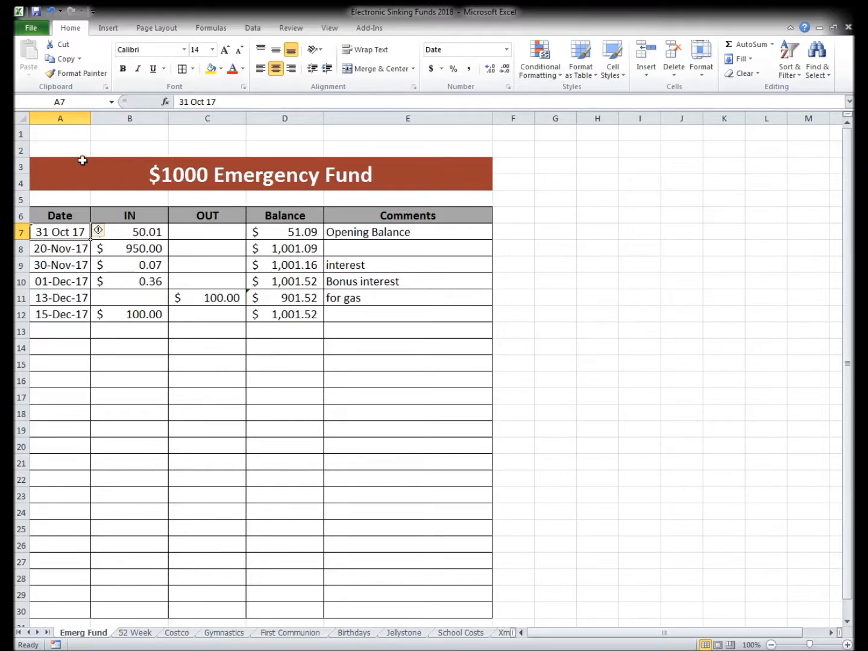
Step: Scroll the Emergency Fund sheet, then view the 52 Week and Costco Membership sheets
scroll("down", 3)
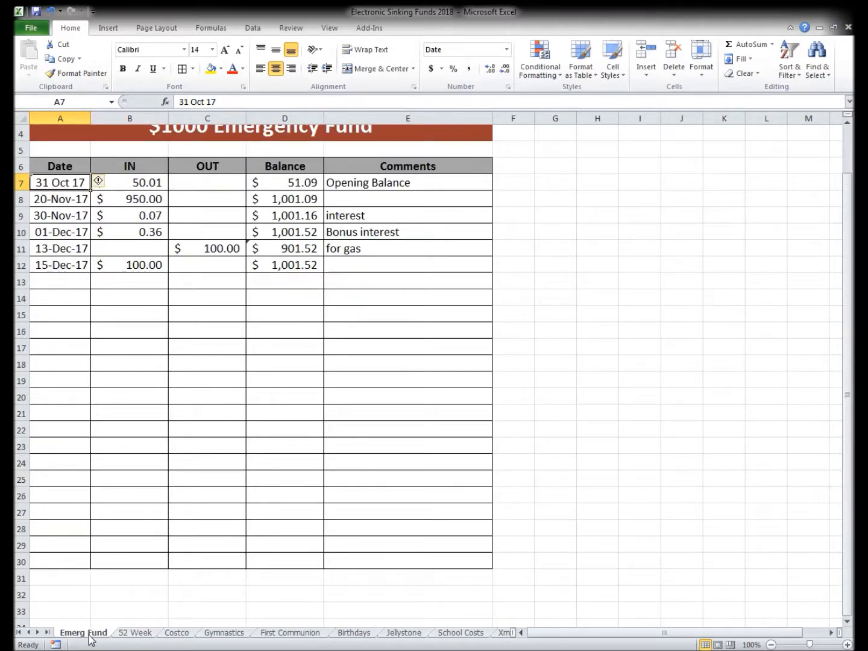
left_click(135, 632)
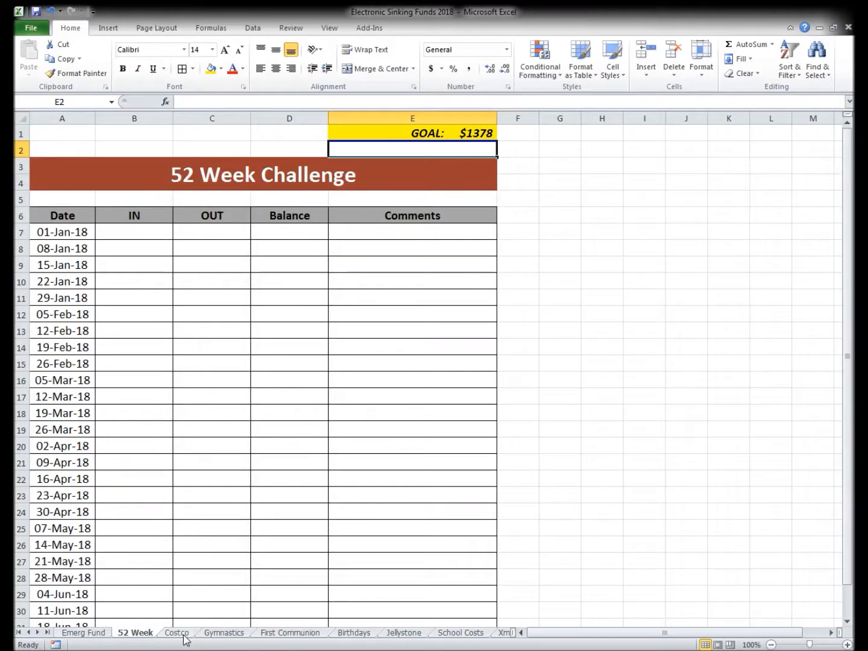
left_click(177, 632)
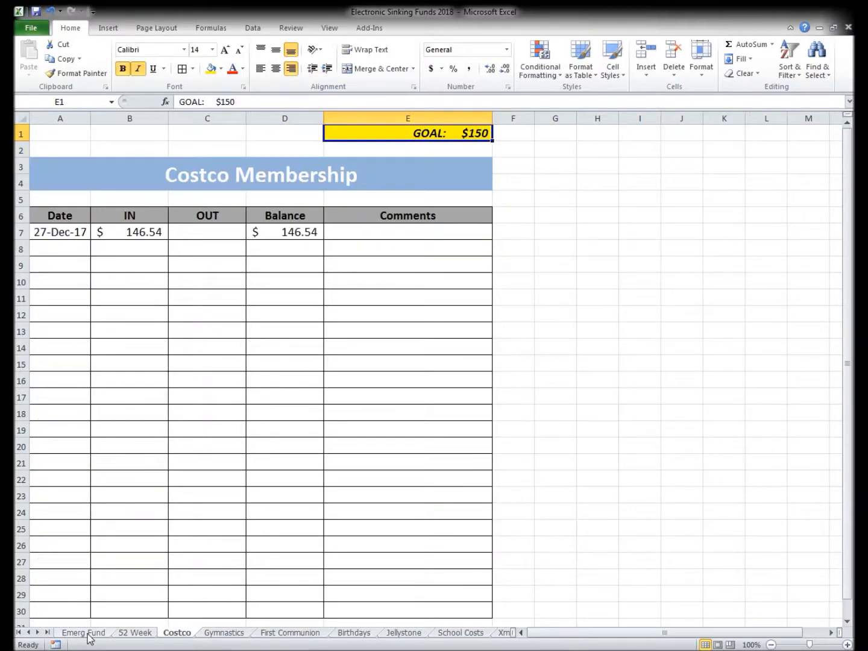
Step: On the Emergency Fund sheet, inspect the balance formulas and the 15-Dec-17 100.00 deposit
left_click(83, 632)
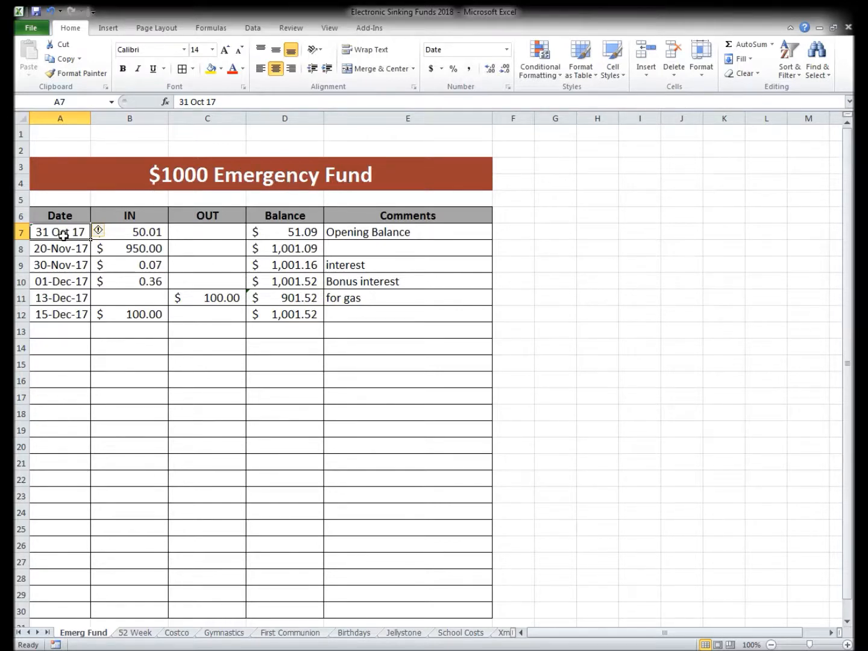
mouse_move(206, 232)
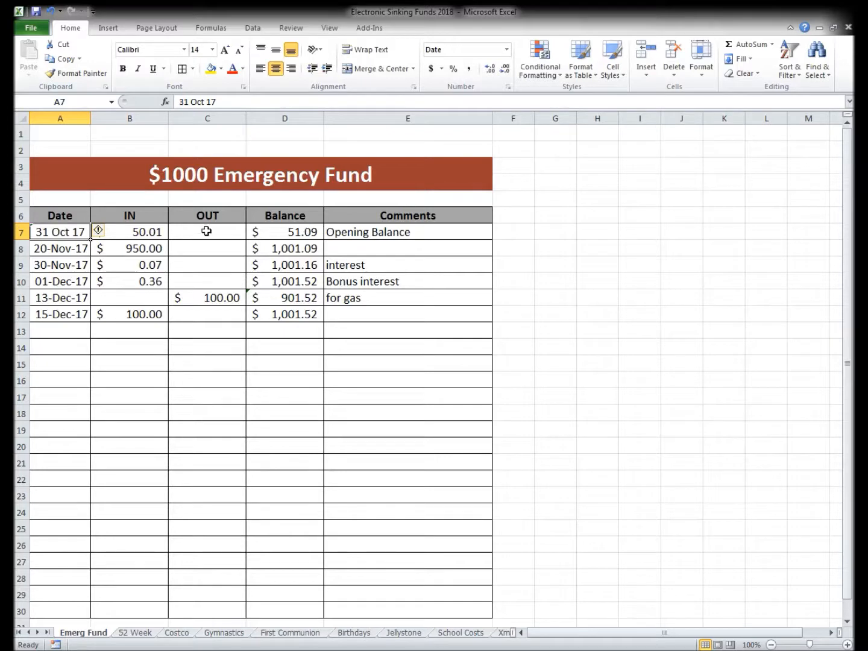
mouse_move(73, 256)
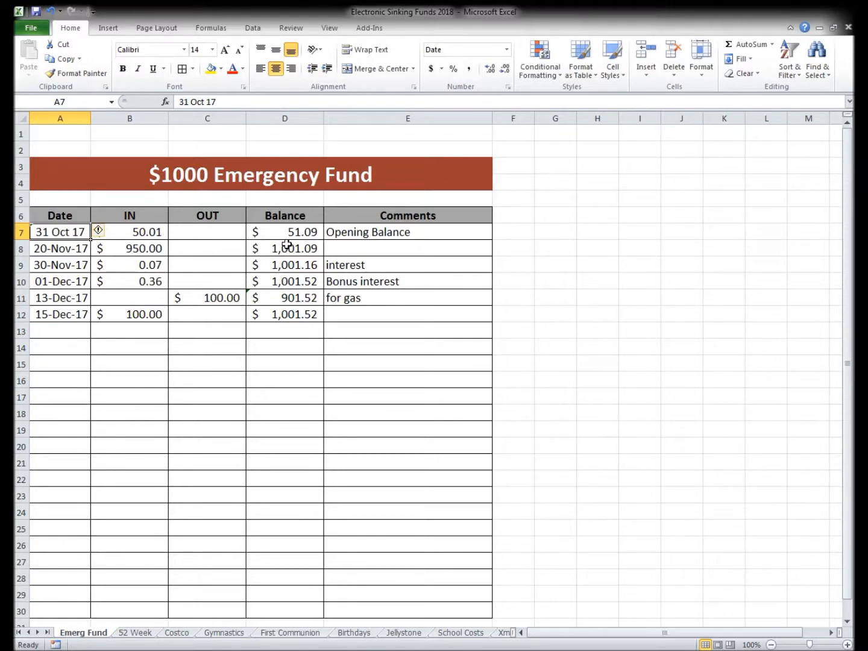
left_click(284, 248)
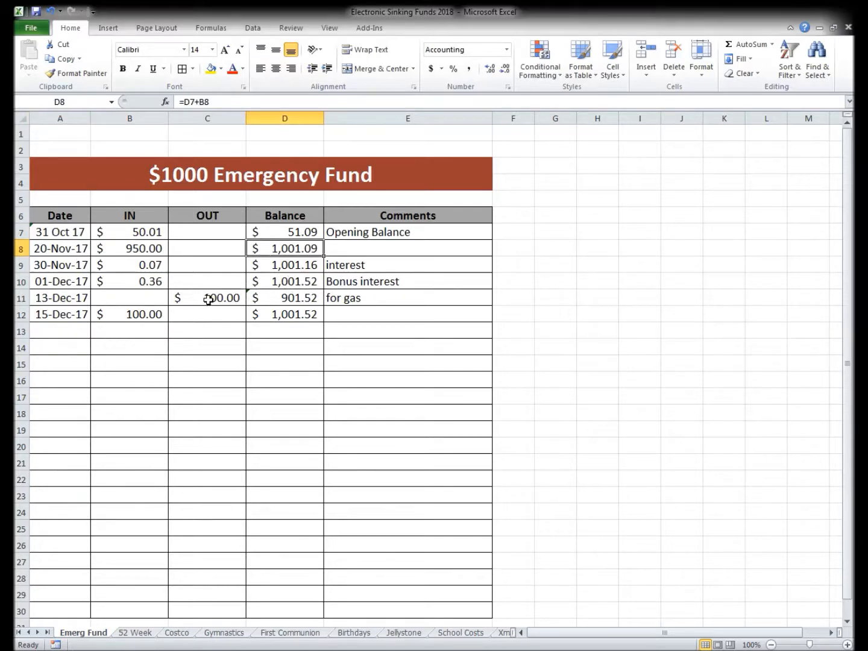
left_click(207, 298)
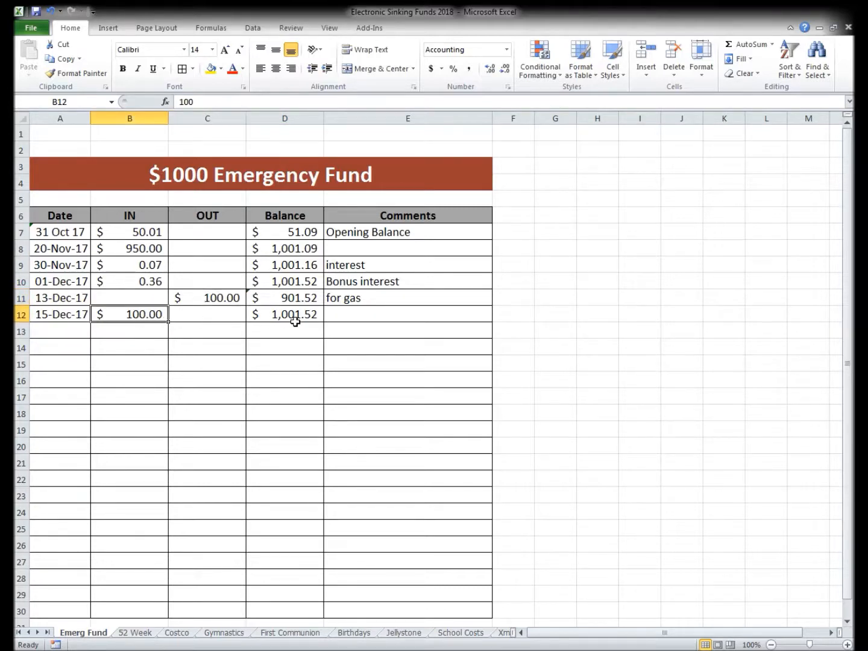
left_click(284, 314)
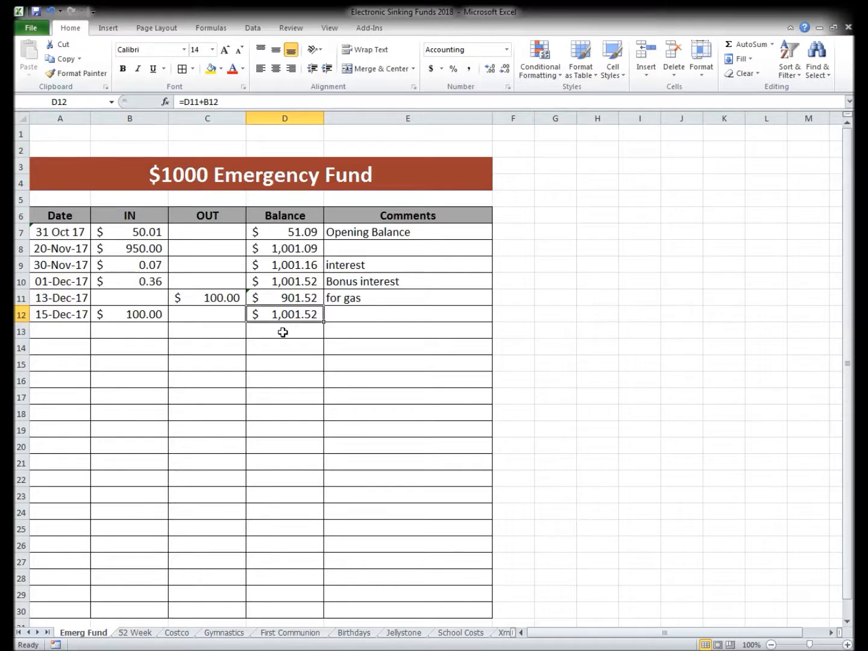
mouse_move(257, 254)
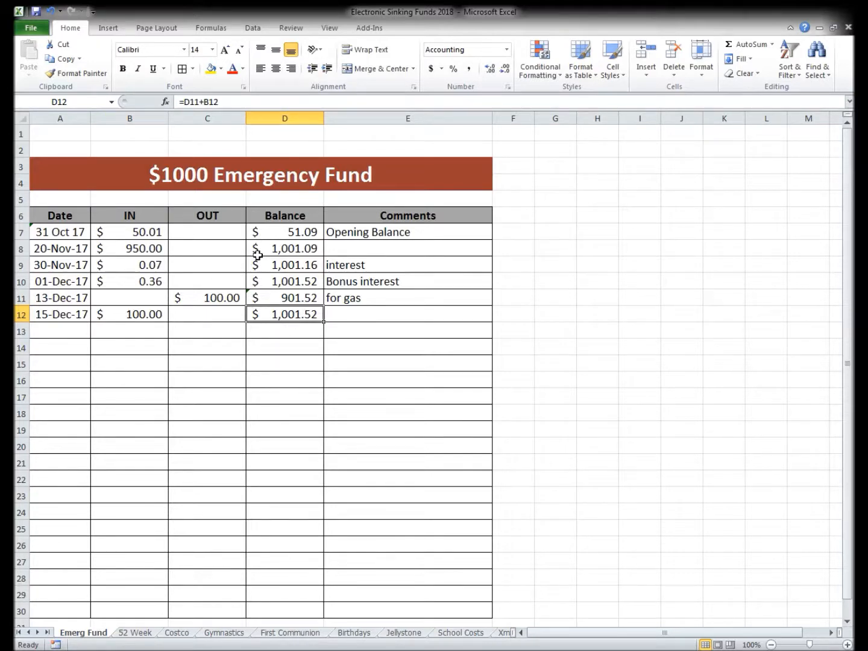
mouse_move(135, 635)
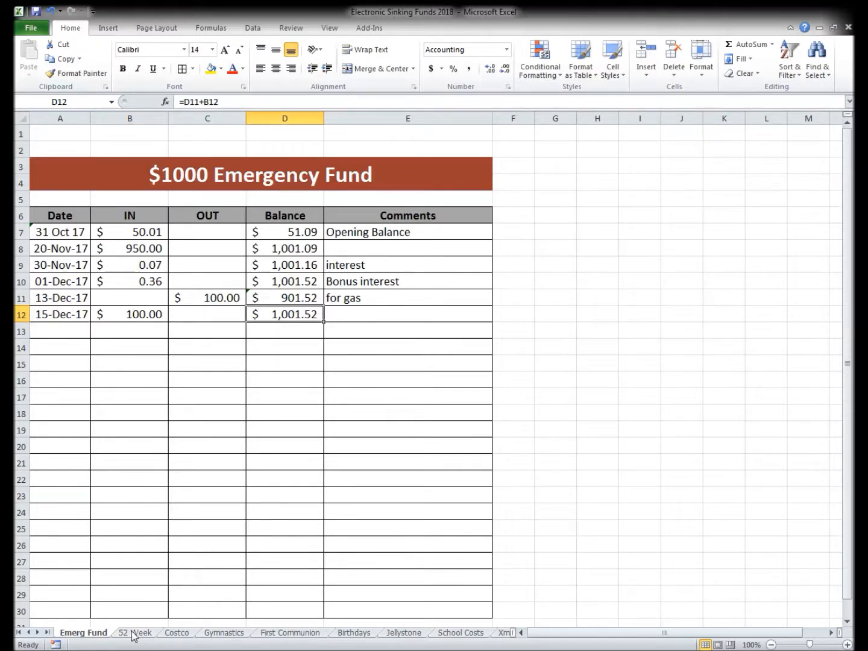
Step: Enter weekly deposits 1.00, 2.00, 3.00 and 4.00 in the 52 Week Challenge IN column
left_click(135, 632)
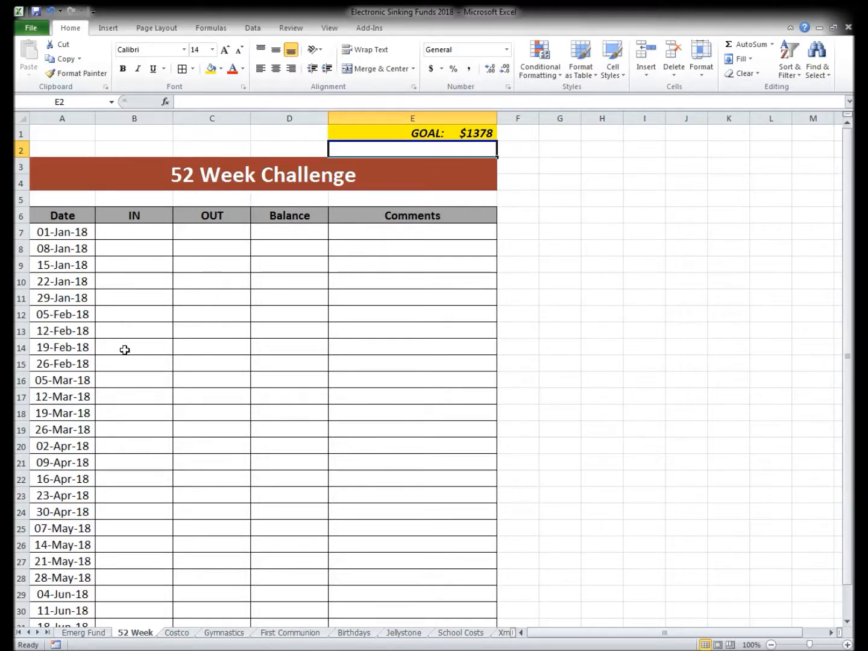
left_click(133, 231)
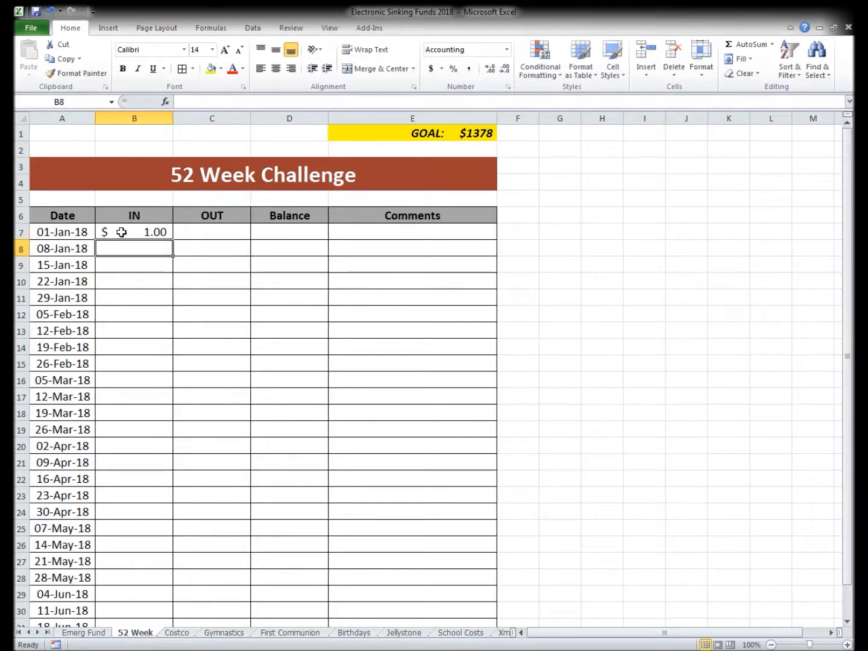
type("2.00")
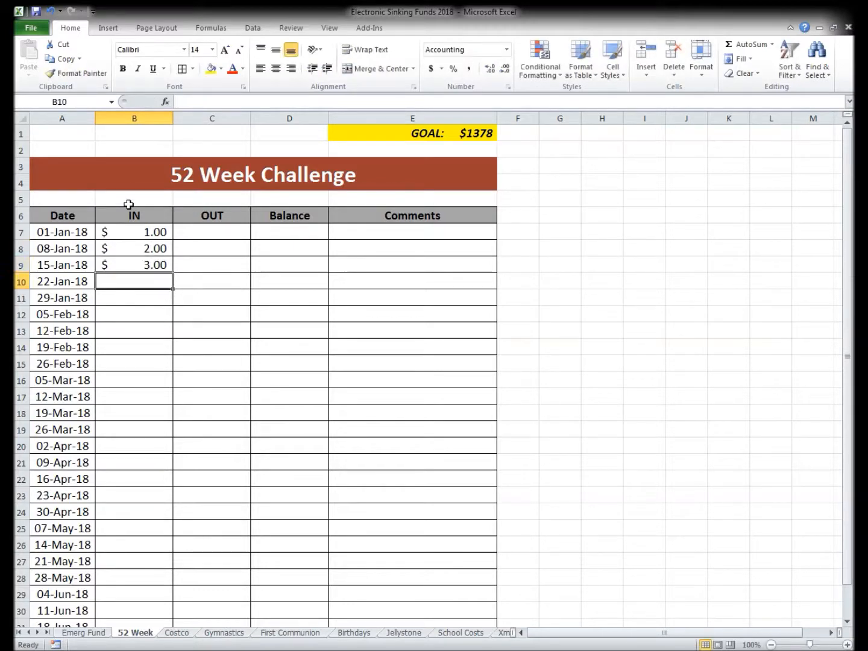
type("4.00")
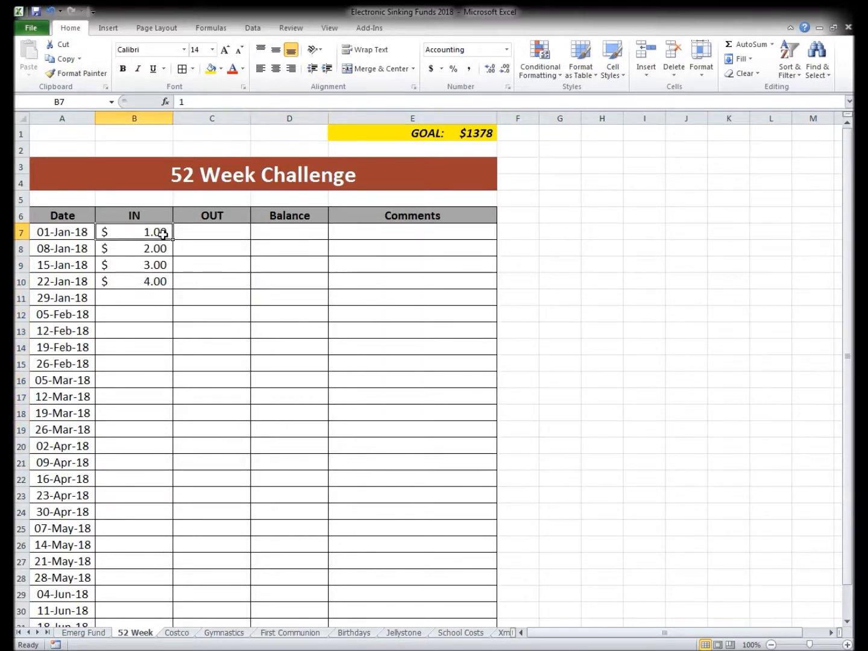
mouse_move(132, 379)
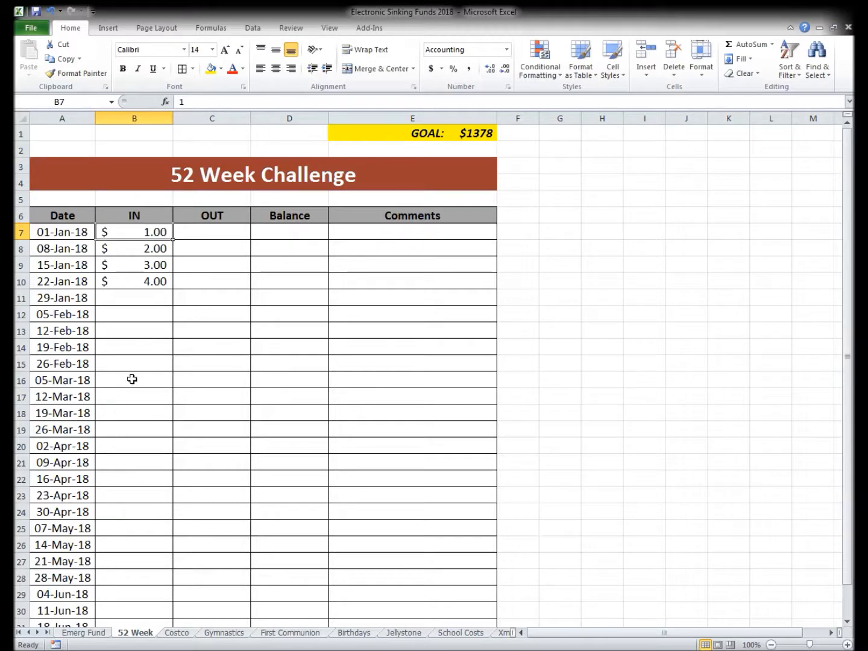
Step: Check the $1378 goal, then clear the four sample deposits from B7:B10
left_click(412, 133)
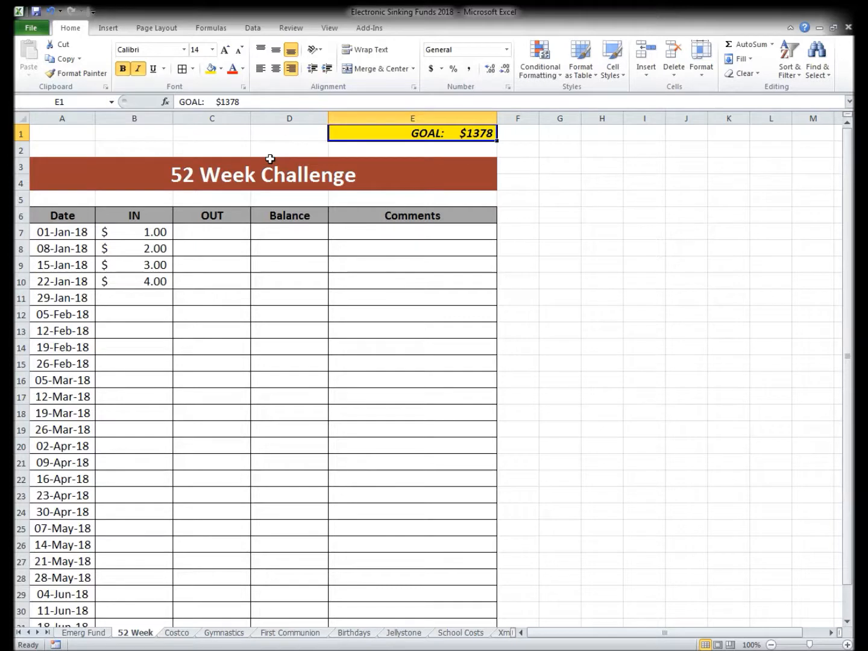
mouse_move(163, 257)
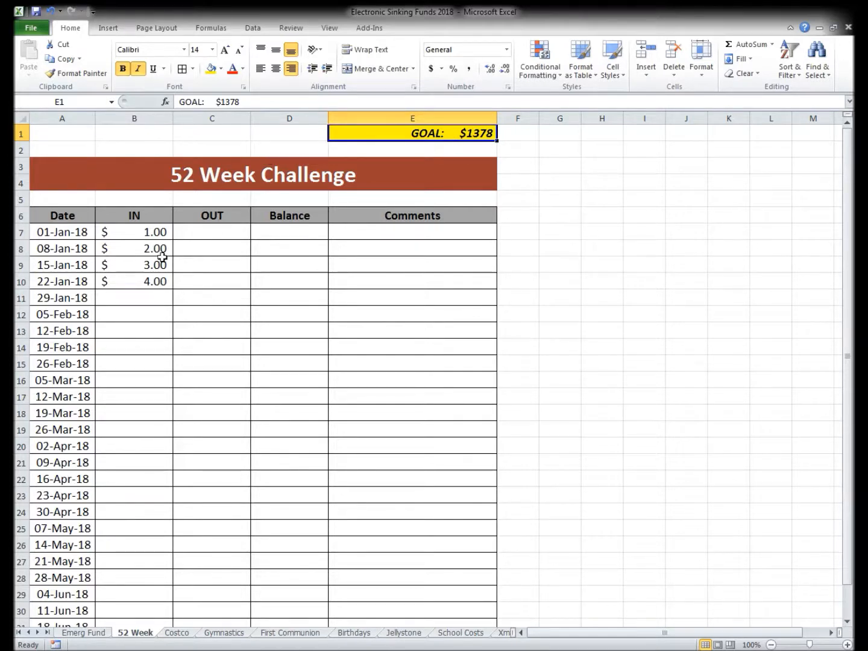
left_click(134, 231)
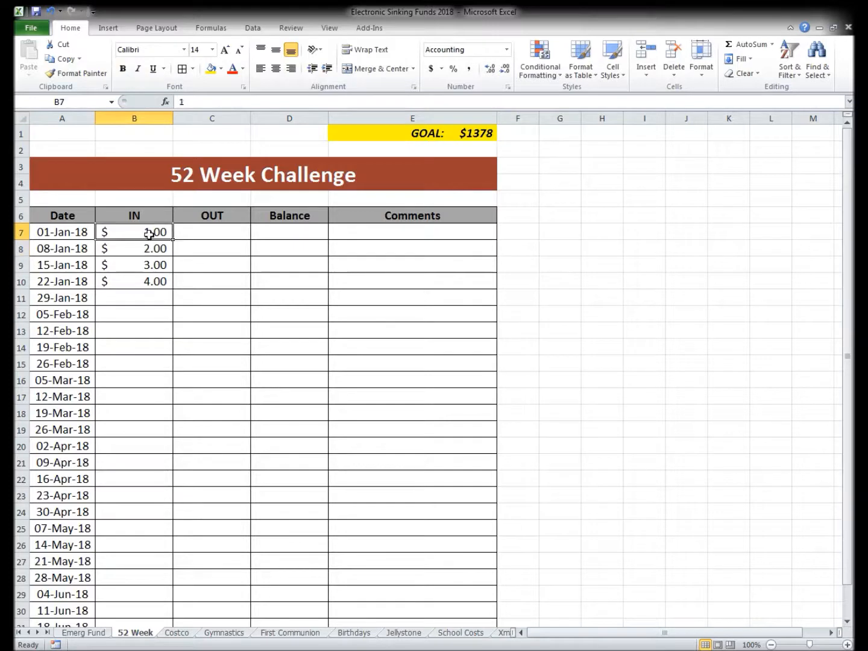
mouse_move(384, 190)
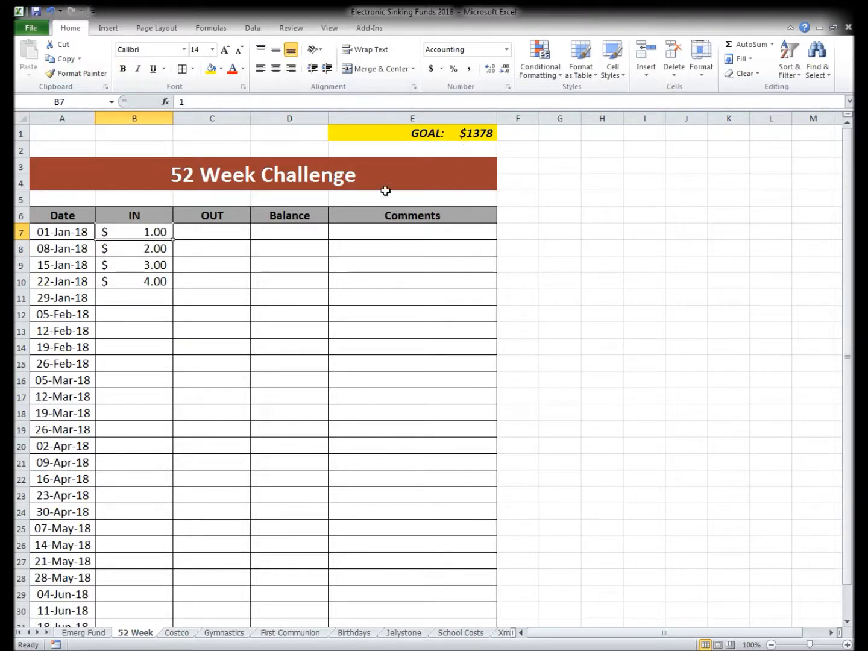
left_click_drag(134, 231, 133, 280)
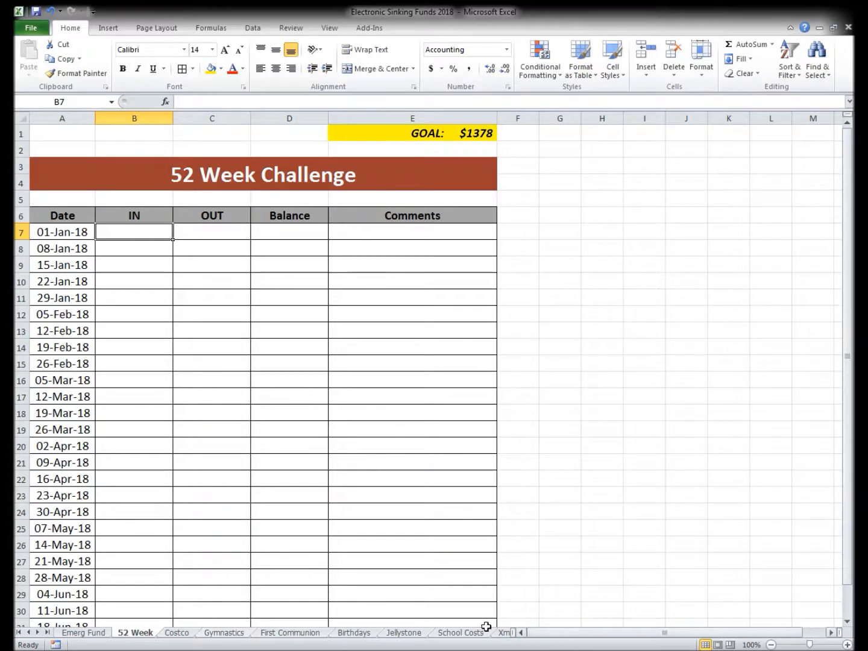
Step: Return to the Costco Membership sheet and inspect its $150 goal cell
left_click(176, 632)
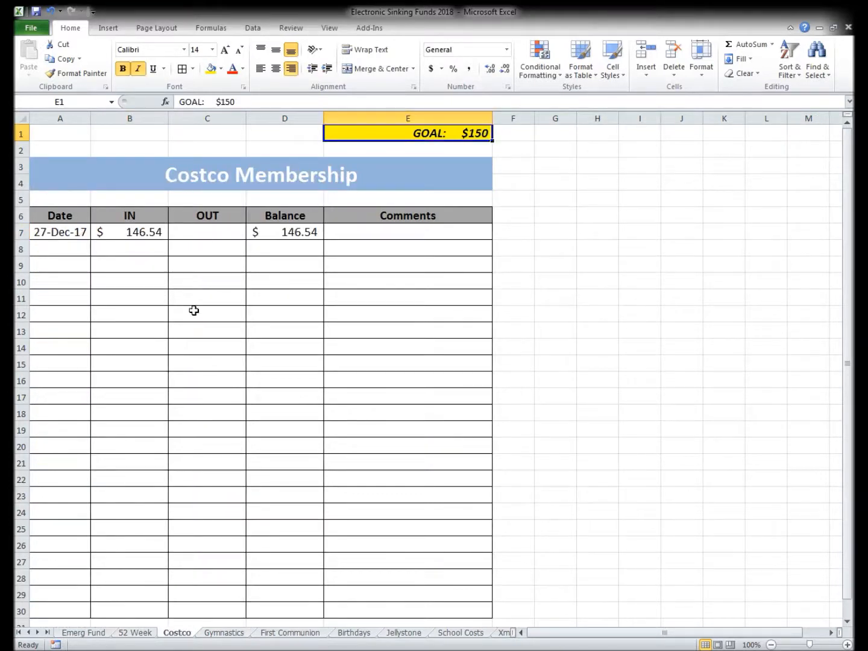
mouse_move(175, 335)
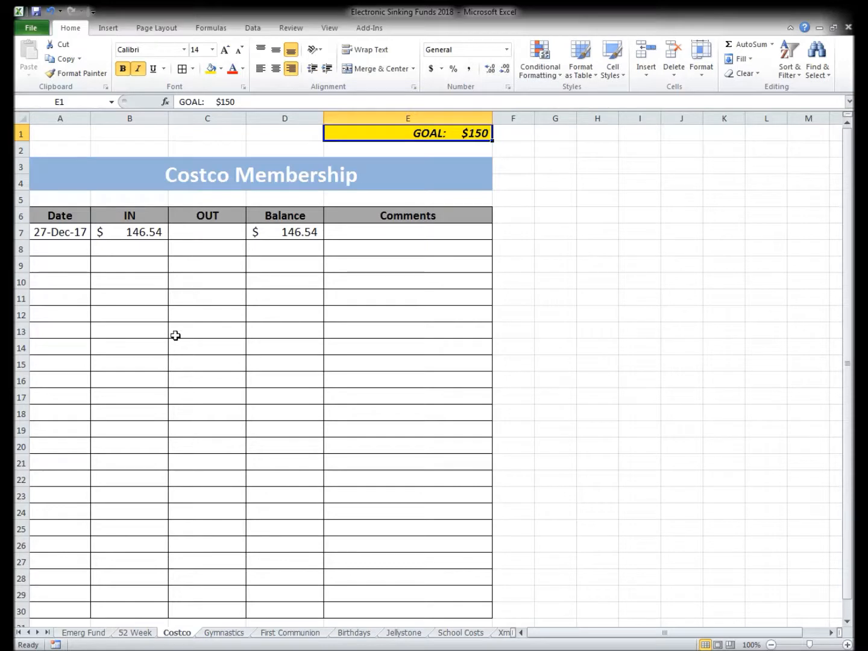
mouse_move(137, 237)
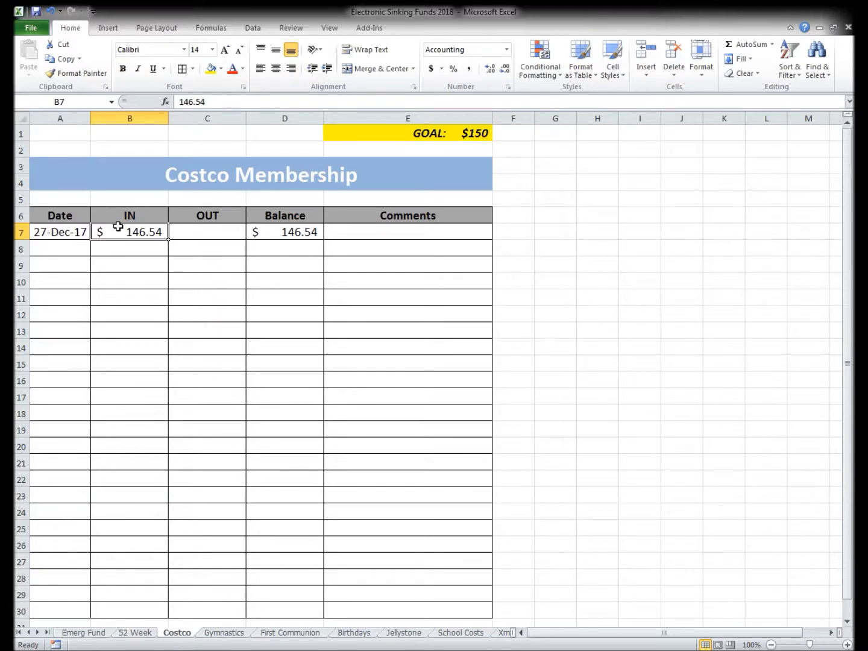
mouse_move(173, 231)
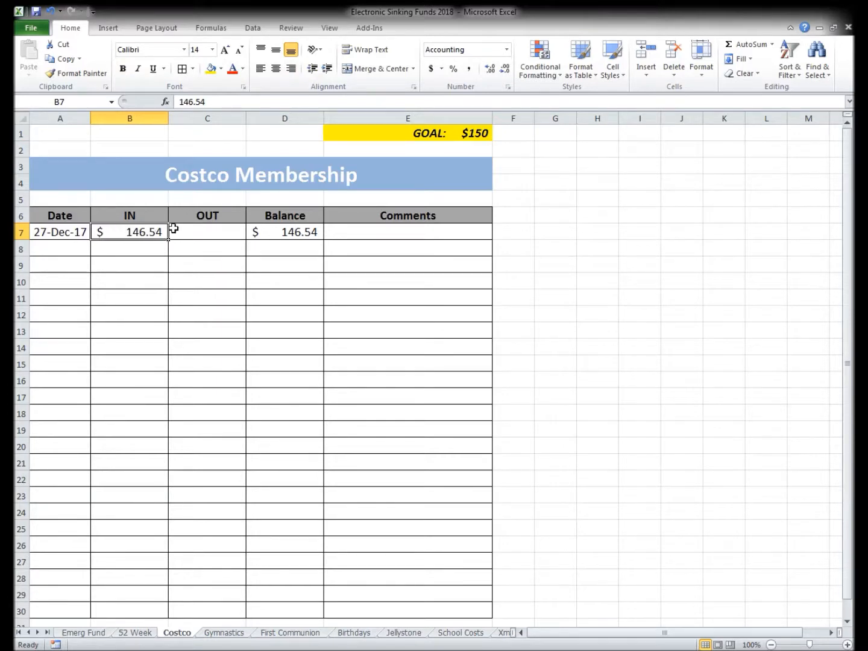
mouse_move(213, 173)
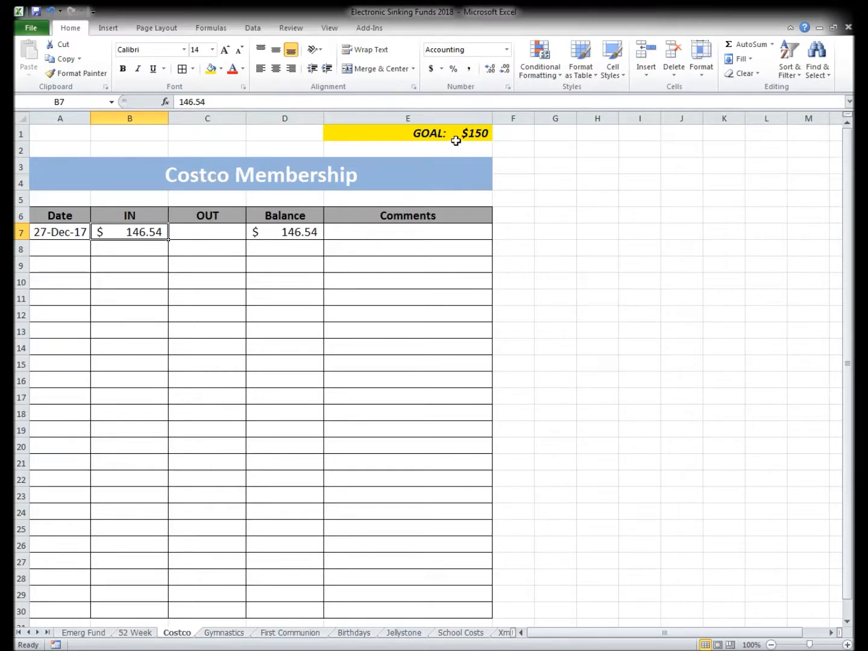
left_click(407, 133)
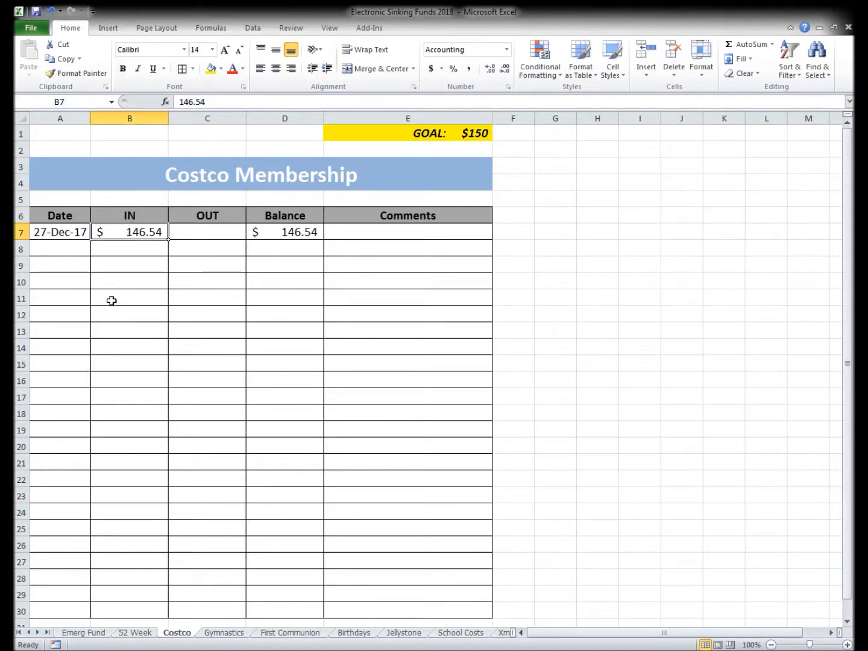
Step: Open the Gymnastics Classes sheet and inspect its $250 goal cell
left_click(224, 632)
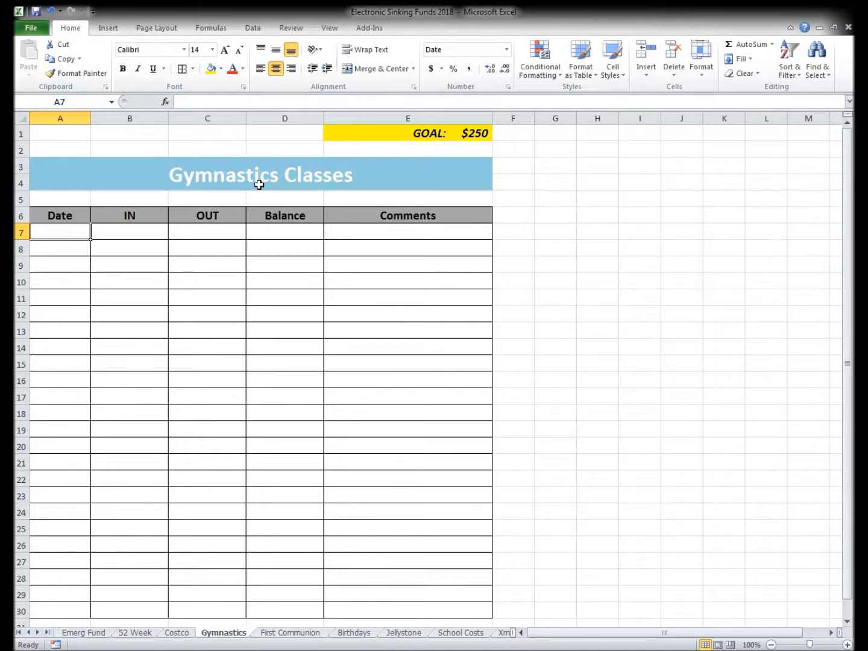
left_click(407, 133)
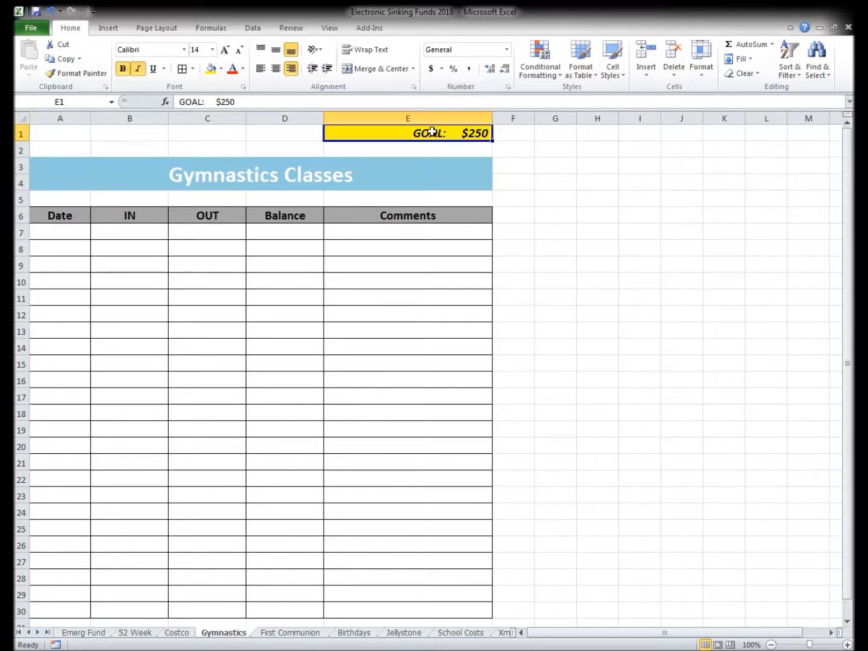
mouse_move(409, 142)
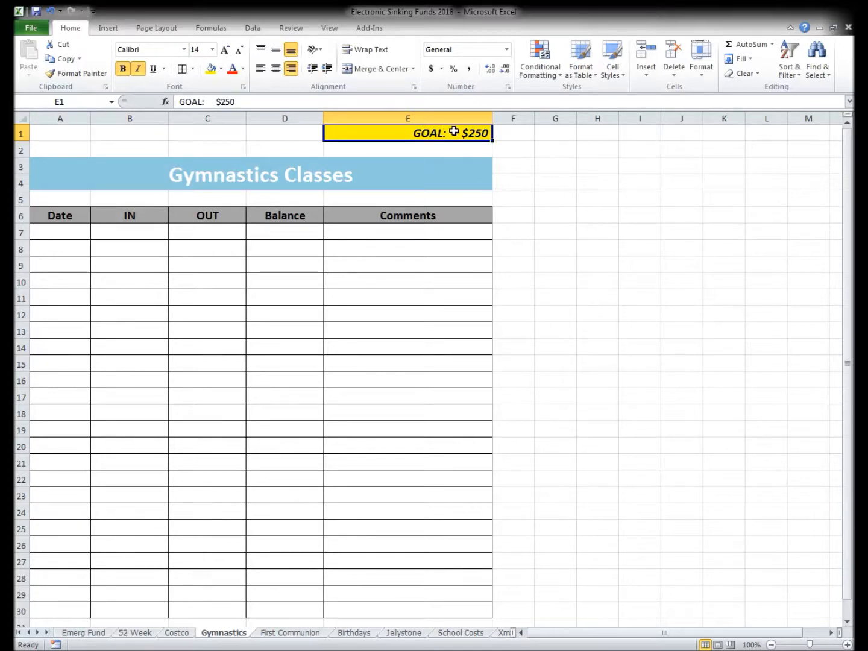
mouse_move(344, 133)
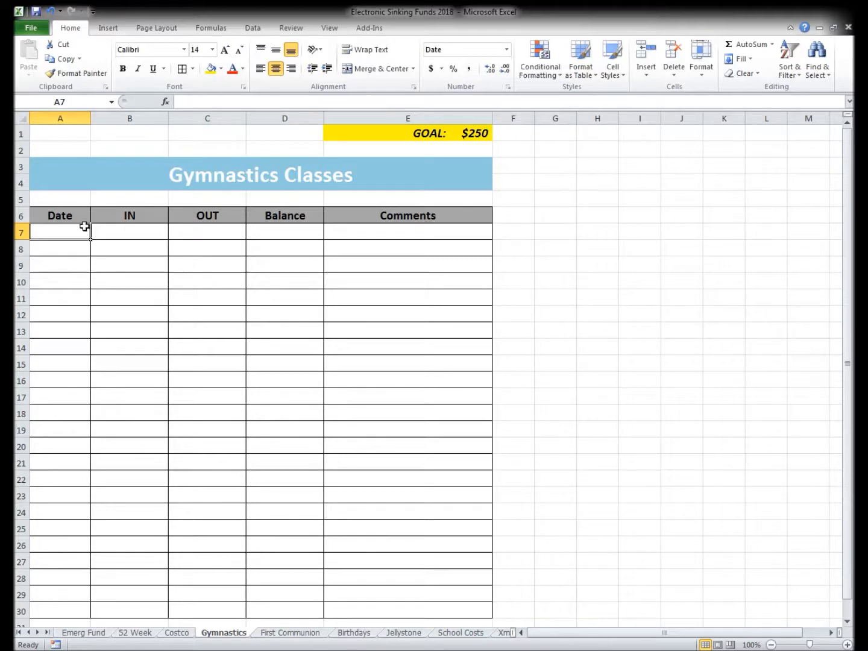
mouse_move(392, 140)
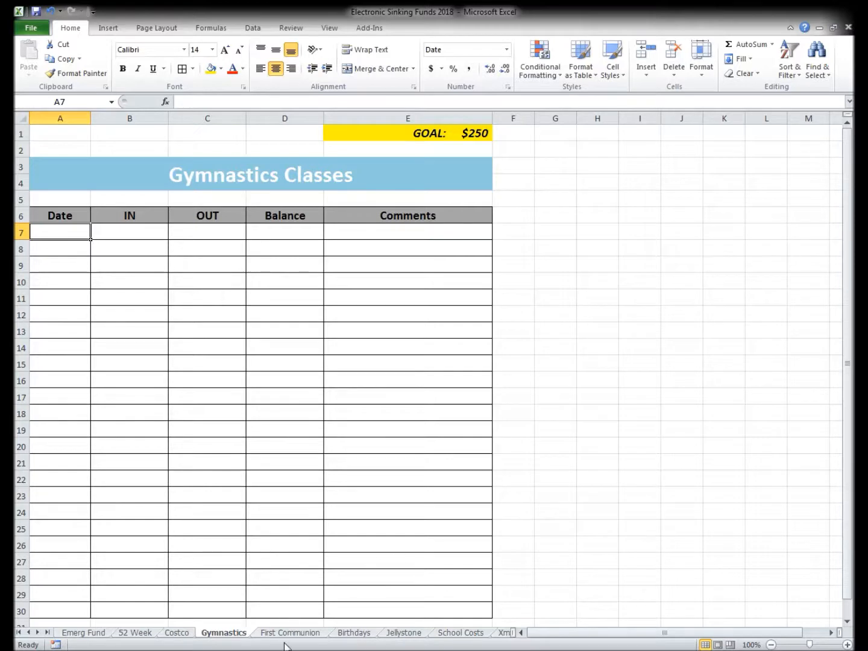
Step: Open the First Communion sheet, check the $1000 goal, and return to cell A7
left_click(290, 632)
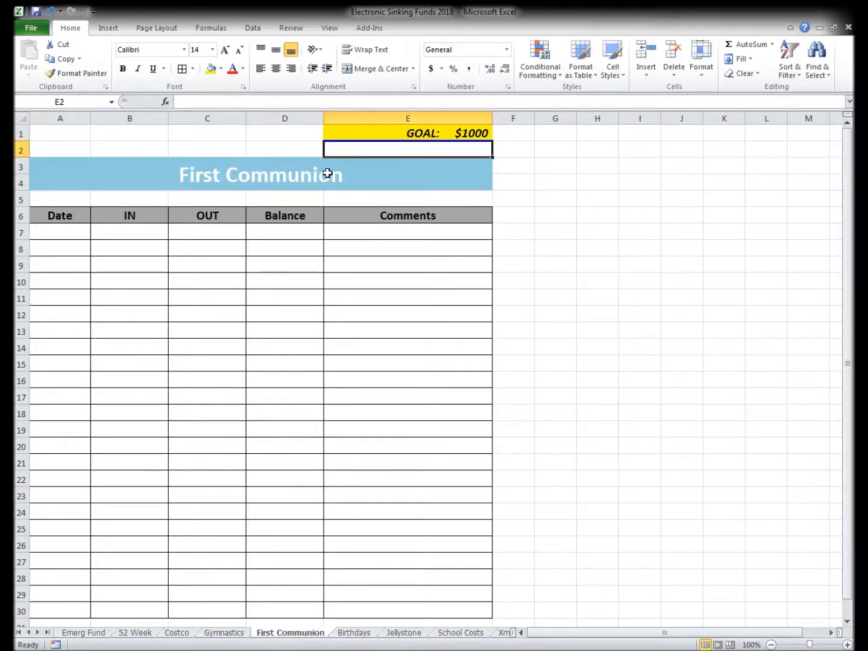
mouse_move(304, 180)
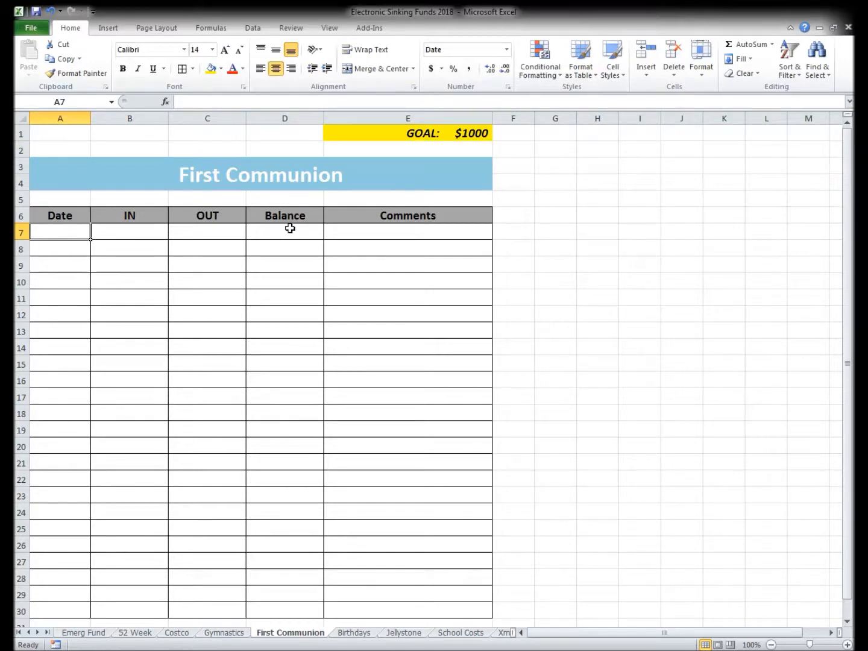
left_click(407, 133)
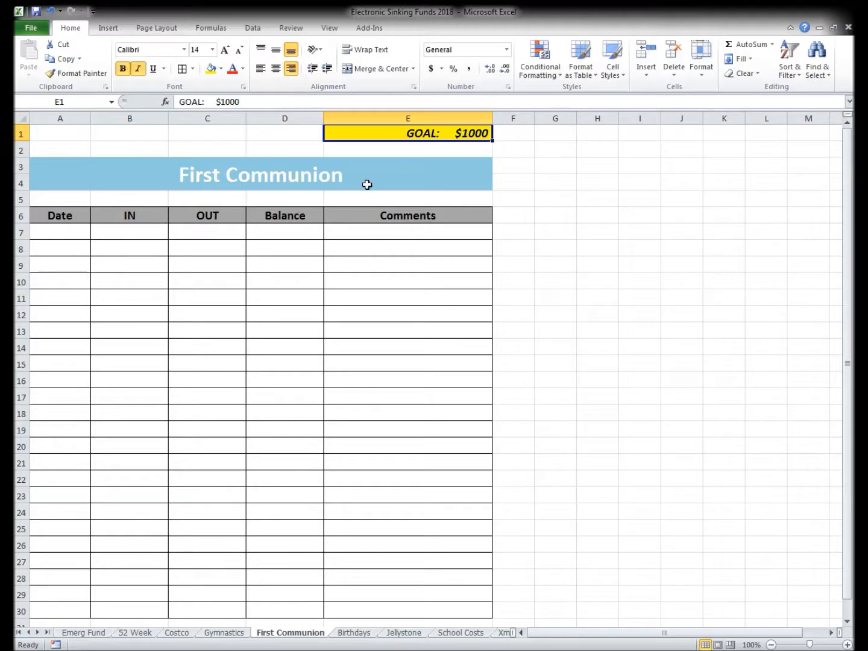
left_click(60, 231)
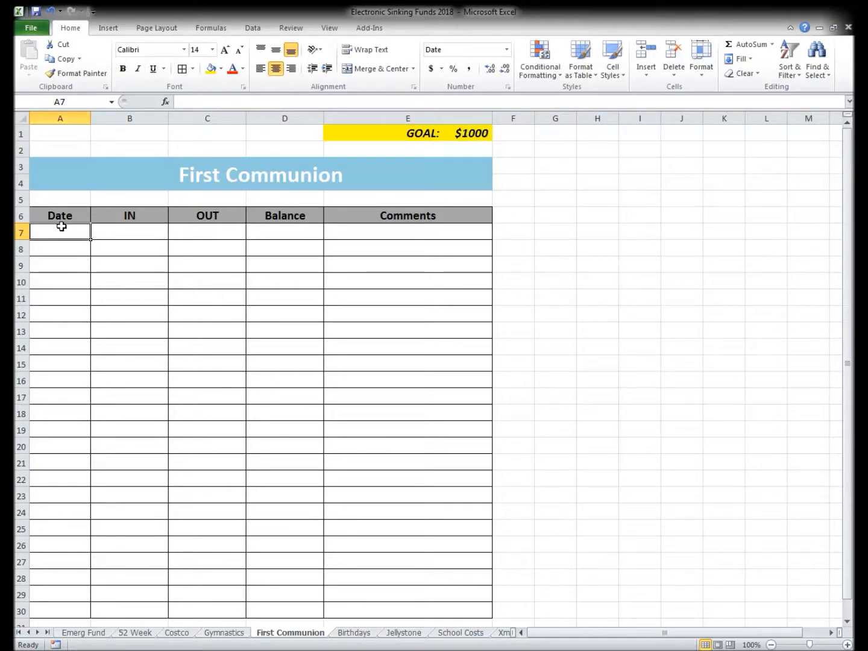
mouse_move(272, 552)
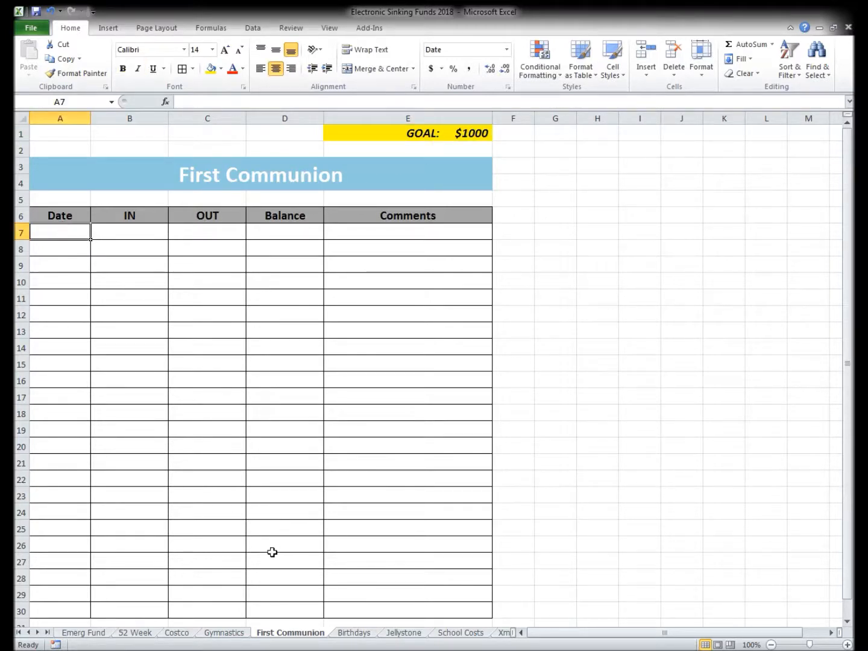
Step: Open the Birthdays - Kids sheet and inspect its $2000 goal cell
left_click(354, 632)
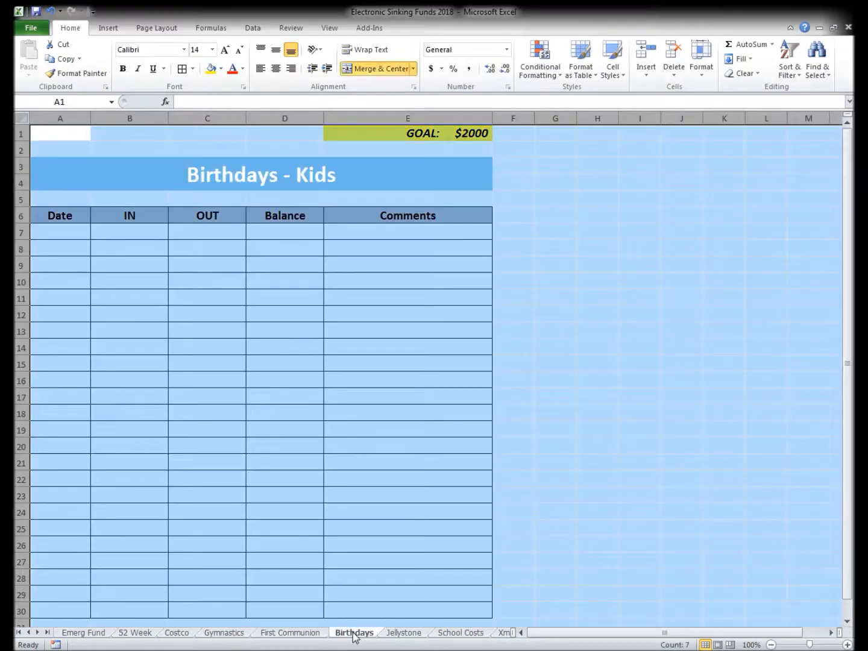
left_click(284, 133)
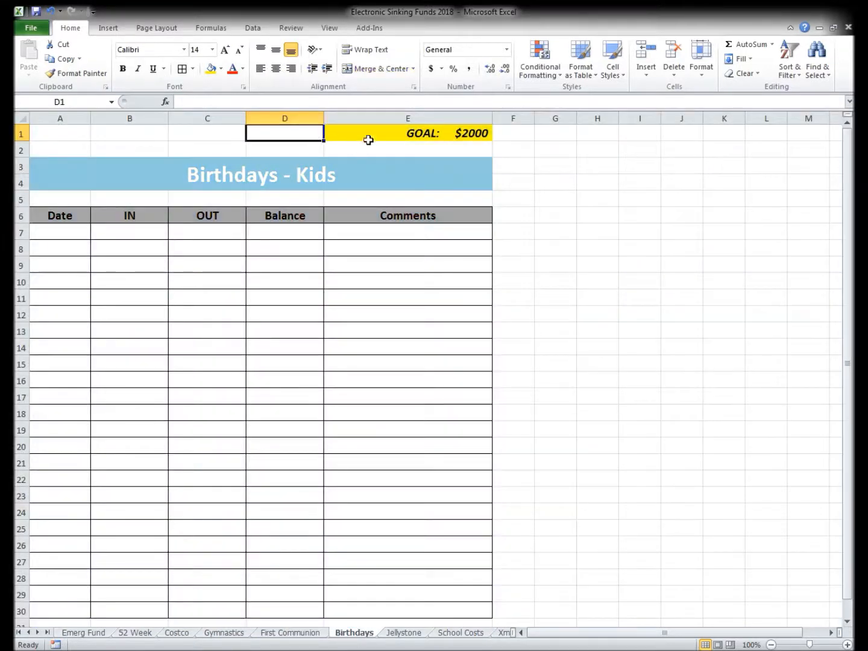
left_click(406, 133)
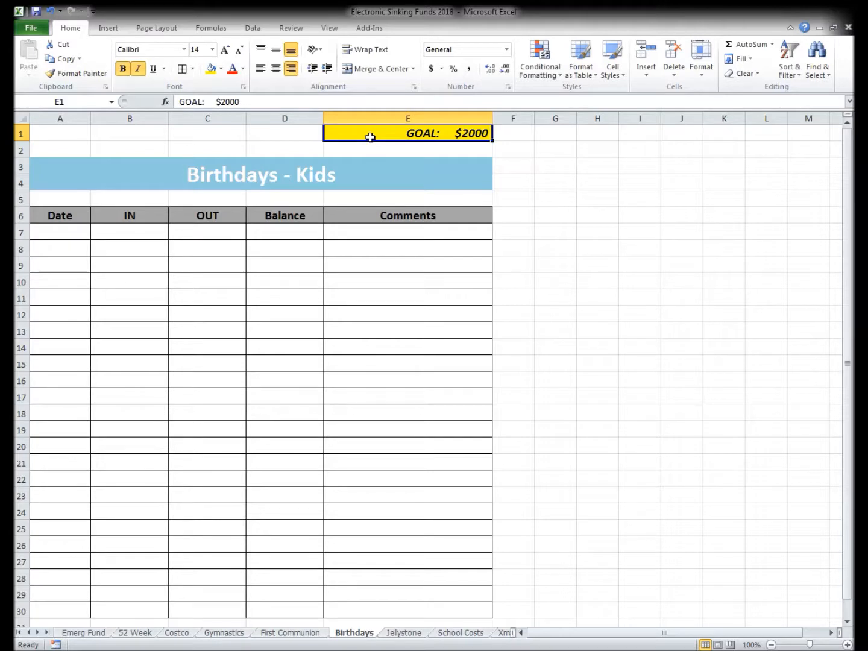
mouse_move(377, 149)
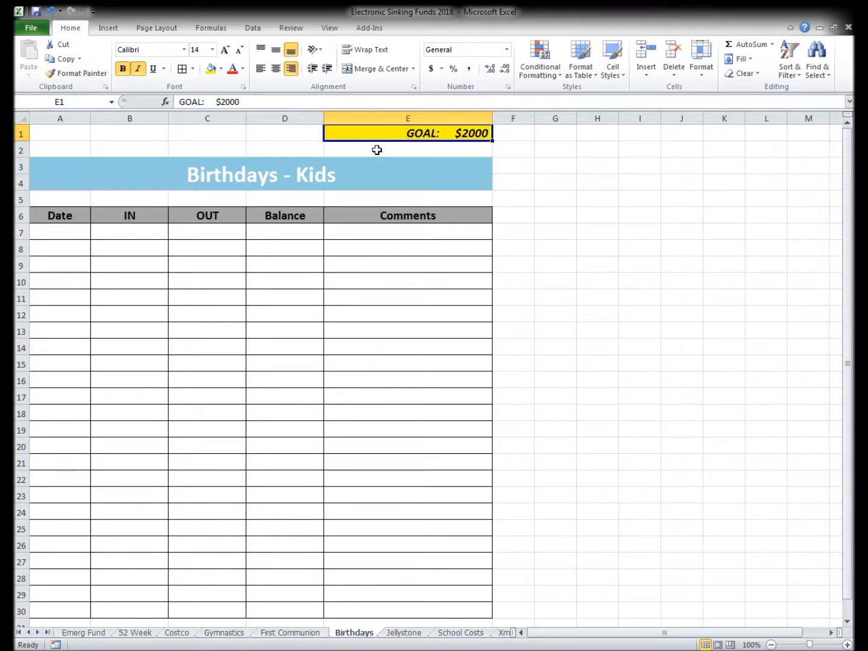
Step: Open the Jellystone Park - Niagara Falls sheet and inspect its $1200 goal
left_click(403, 632)
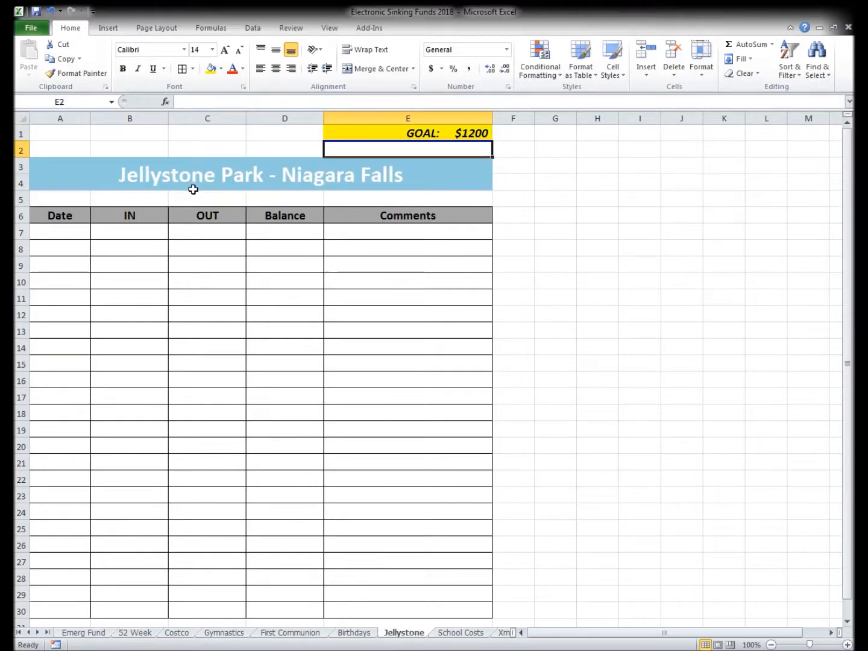
mouse_move(332, 193)
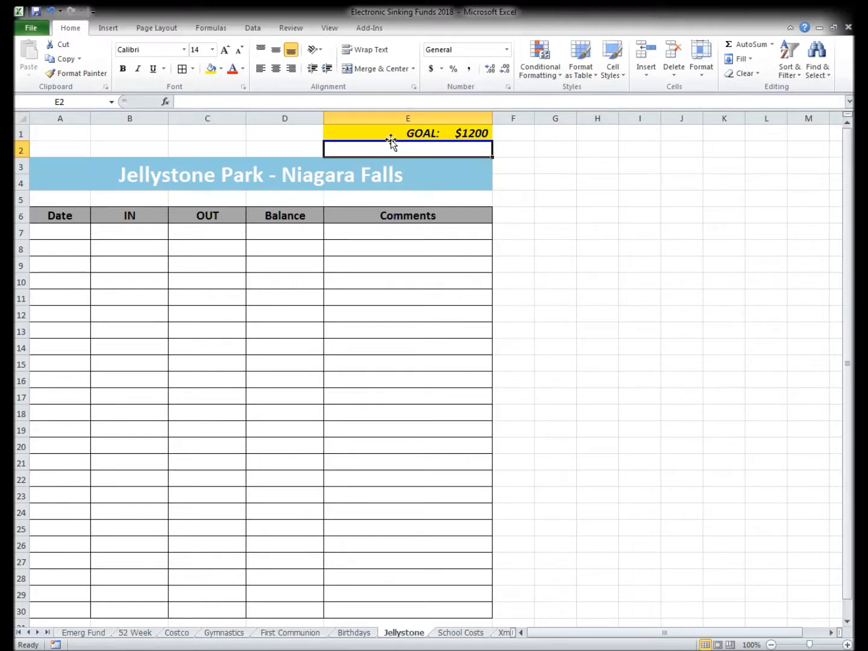
left_click(407, 133)
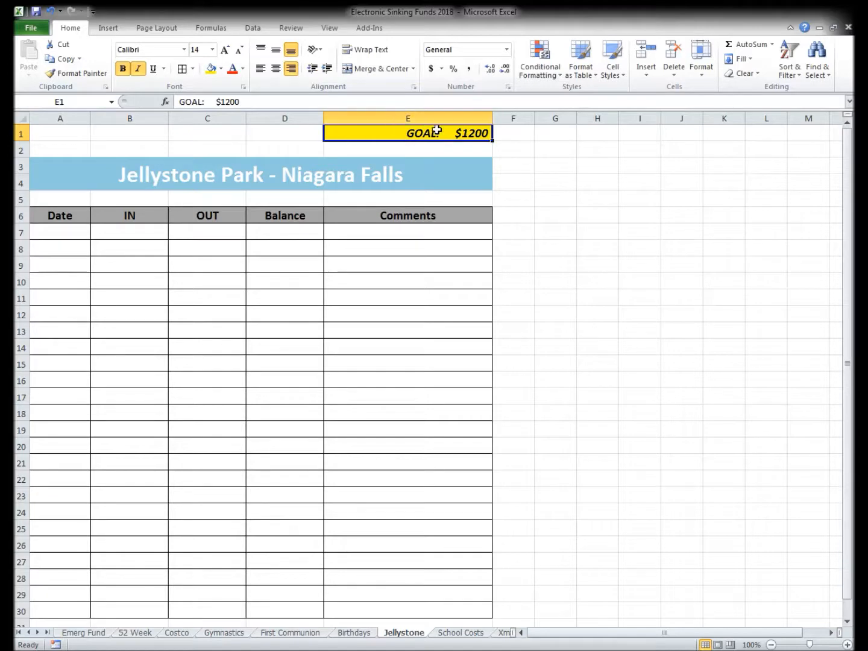
mouse_move(306, 283)
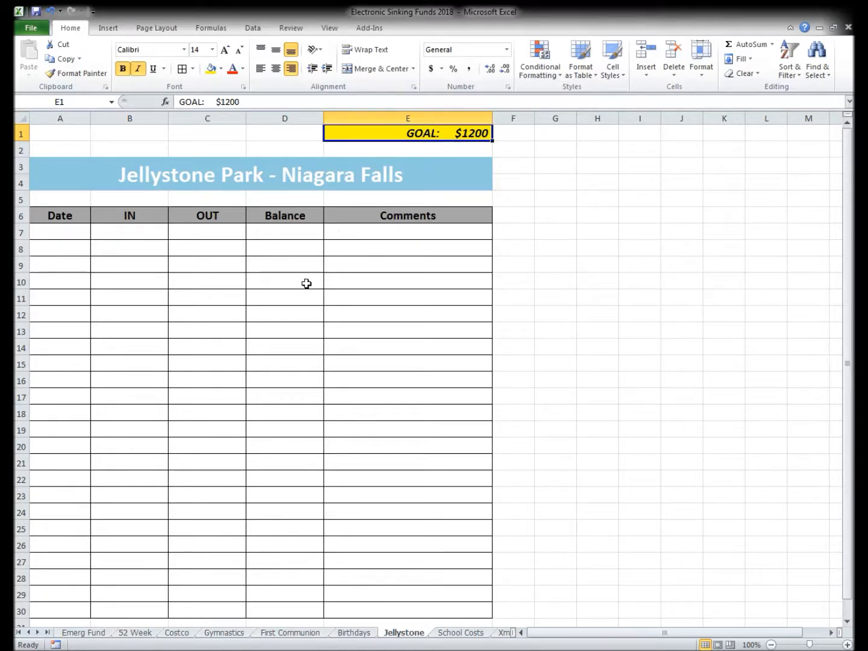
mouse_move(464, 645)
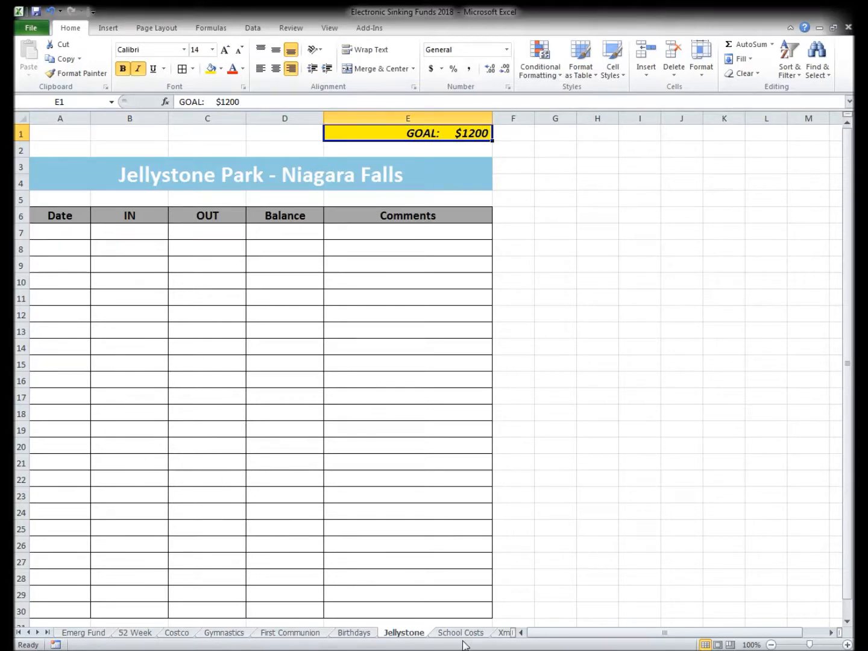
Step: Open the School Costs sheet and inspect its $1000 goal cell
left_click(459, 632)
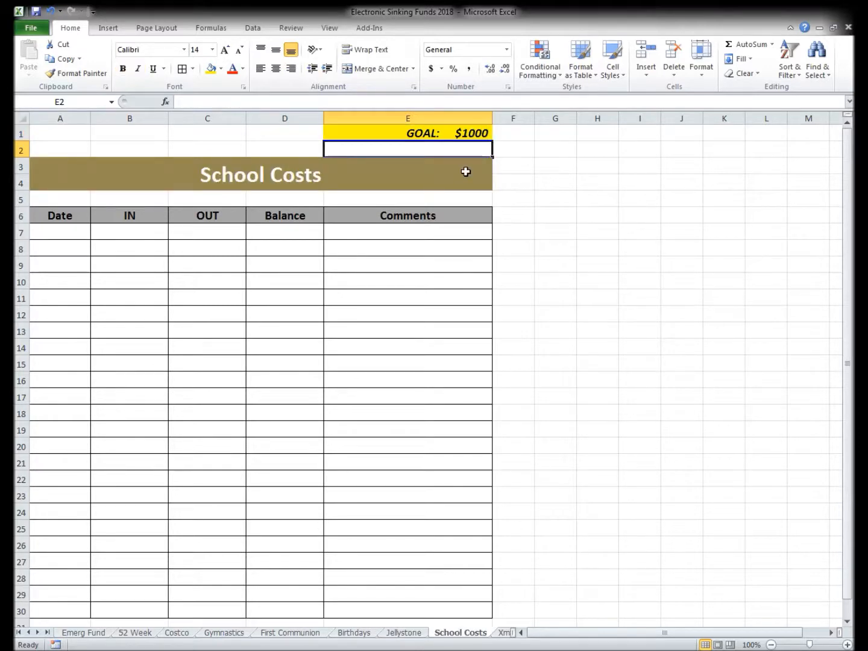
left_click(284, 149)
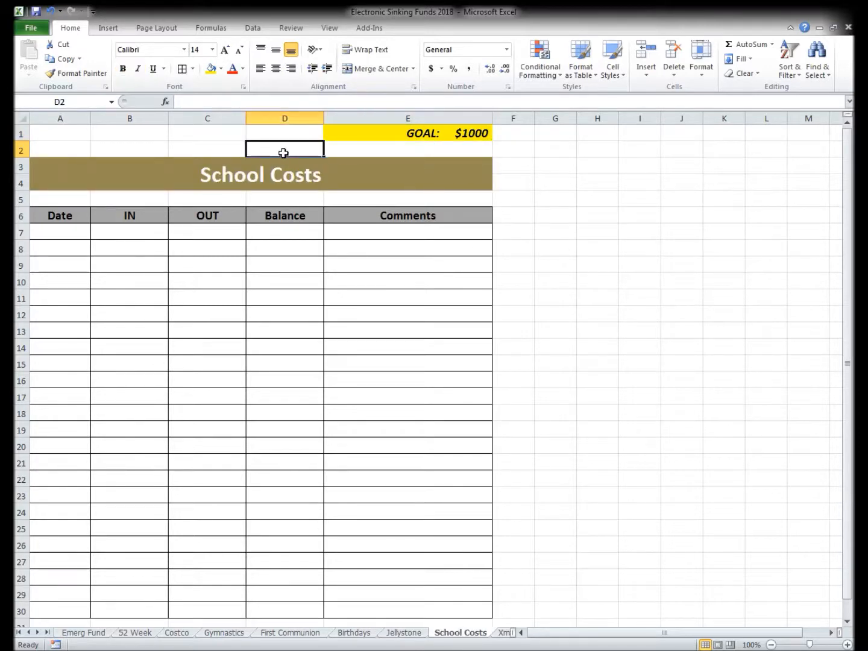
left_click(407, 133)
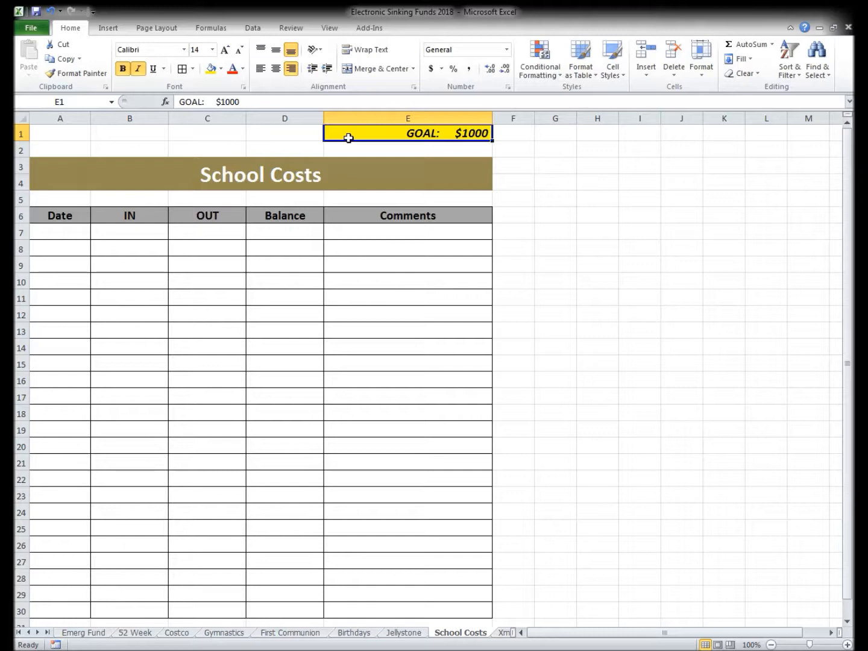
mouse_move(368, 133)
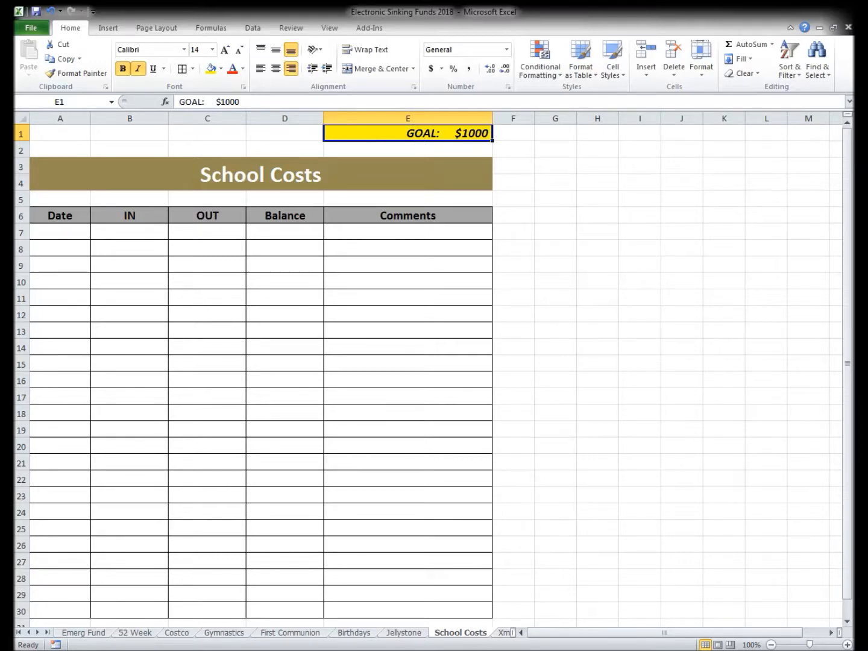
Step: Check the Christmas 2018 Fund's $1500 goal, then move on to the Car Fund sheet
left_click(317, 632)
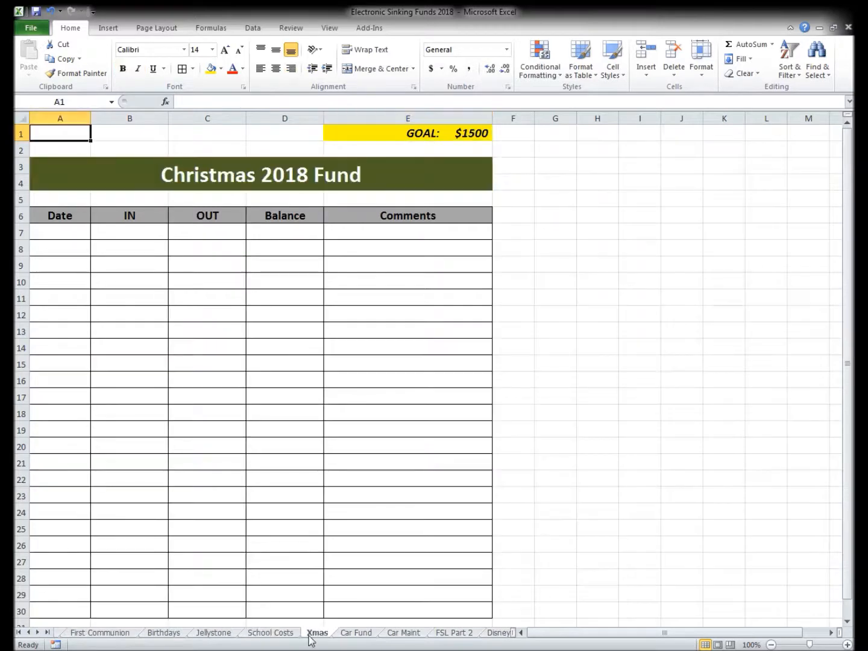
left_click(407, 133)
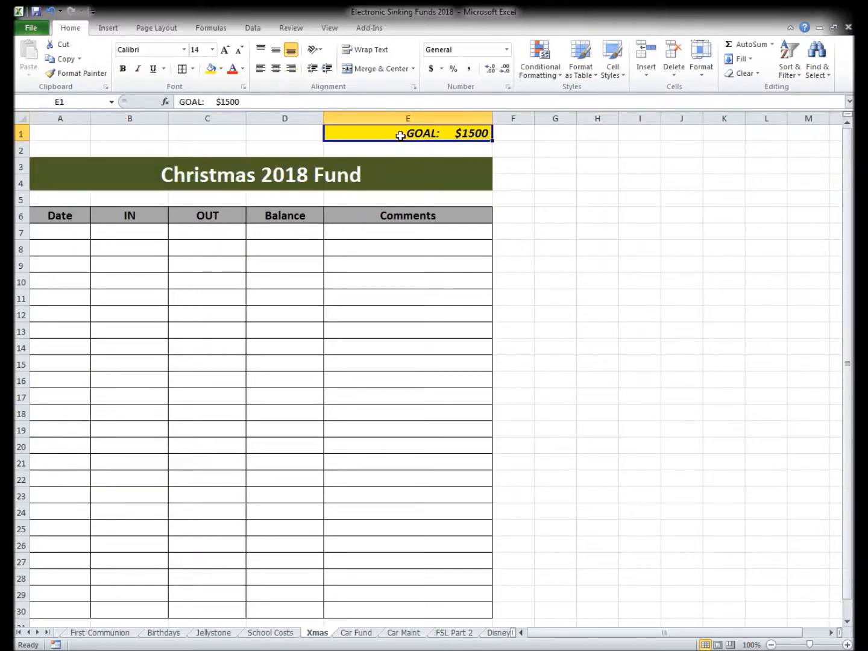
left_click(137, 68)
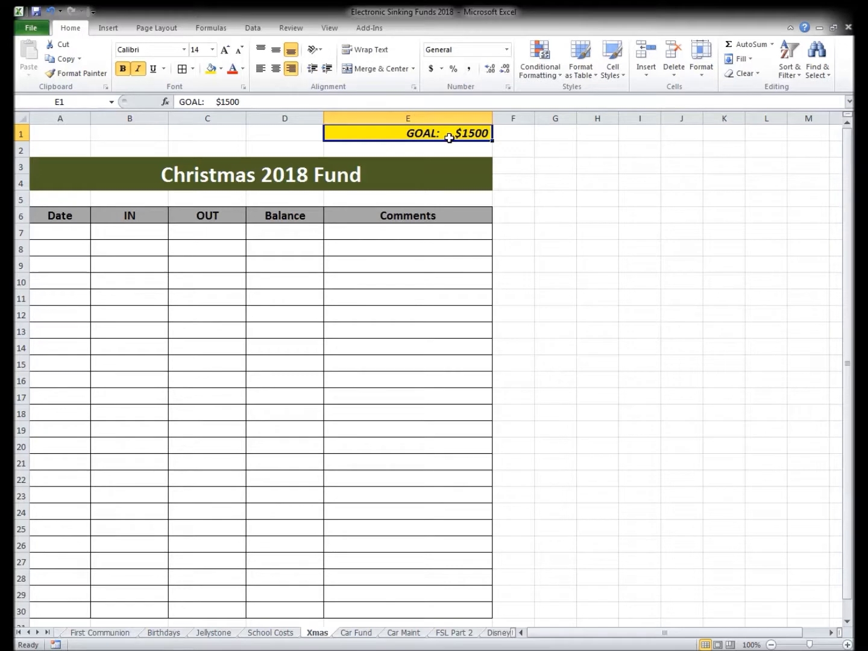
left_click(355, 632)
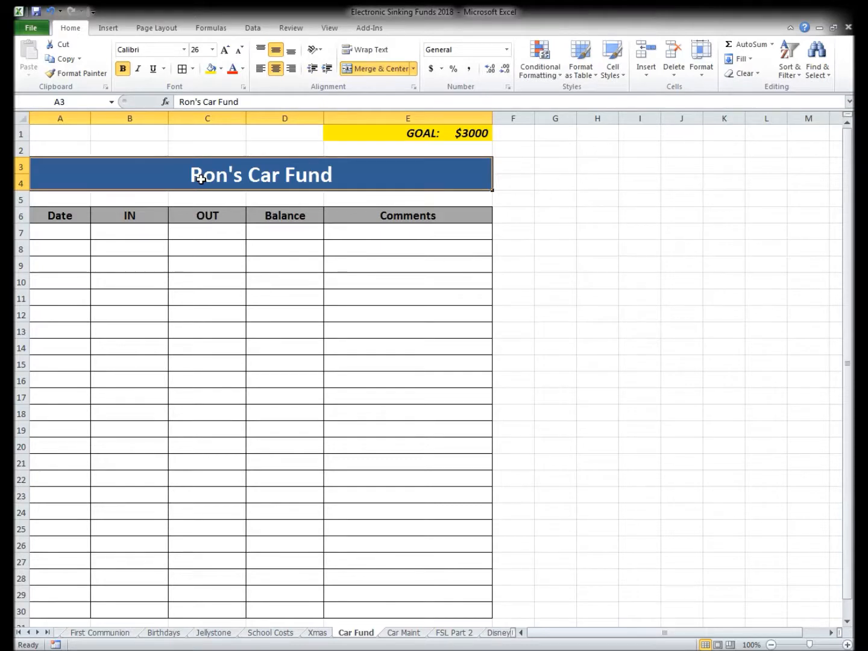
Step: Review the Ron's Car Fund title banner, then select empty cell D2
left_click(407, 133)
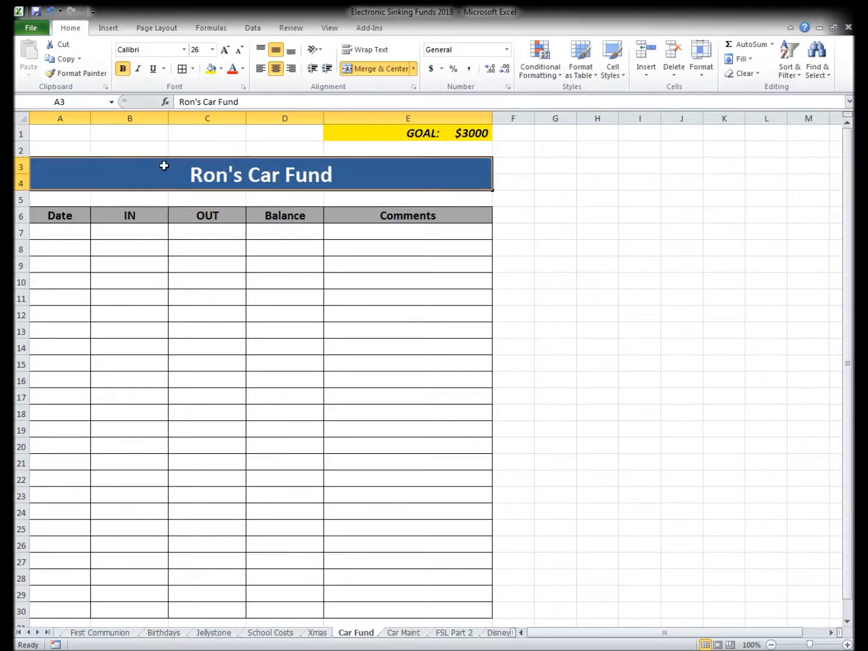
mouse_move(133, 177)
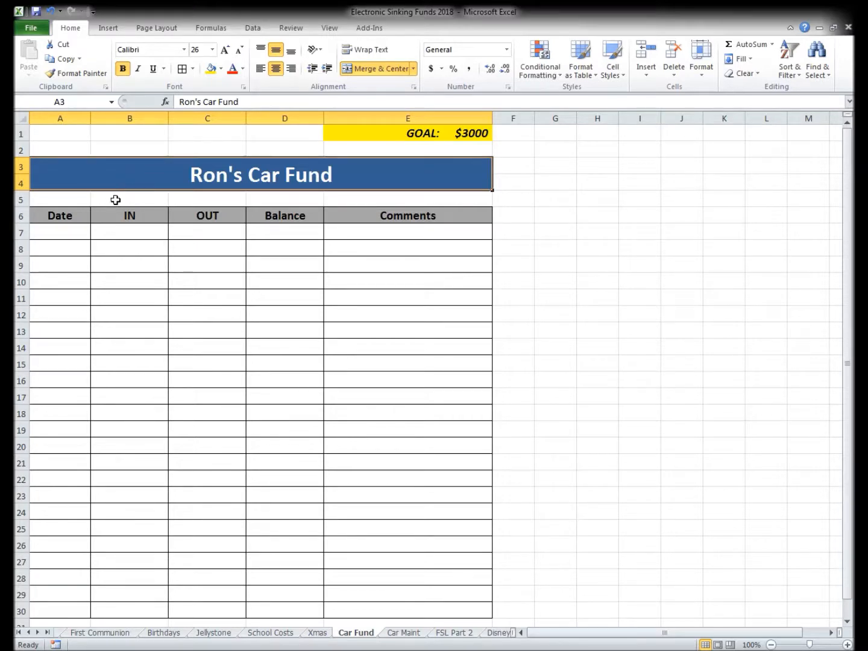
mouse_move(131, 173)
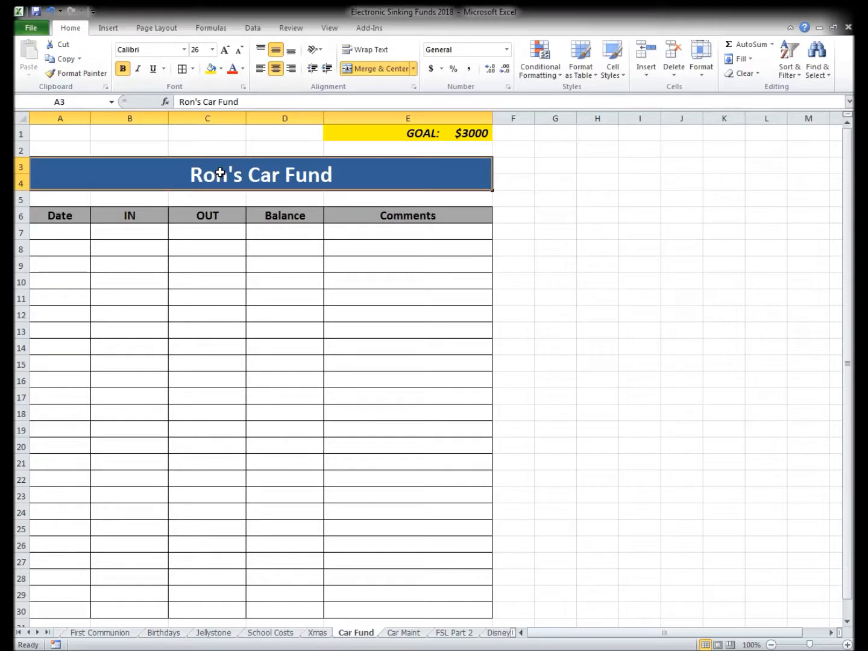
mouse_move(348, 160)
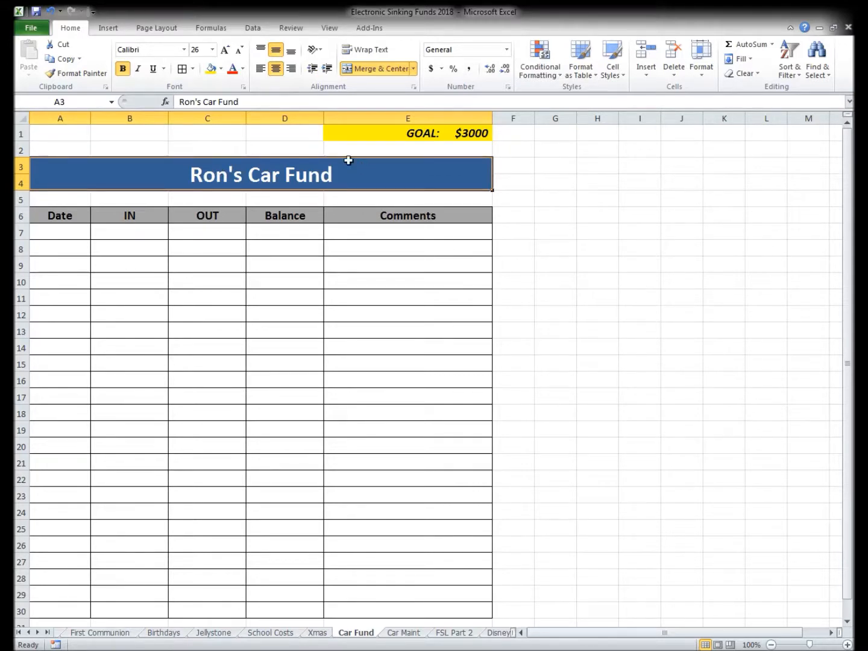
left_click(284, 149)
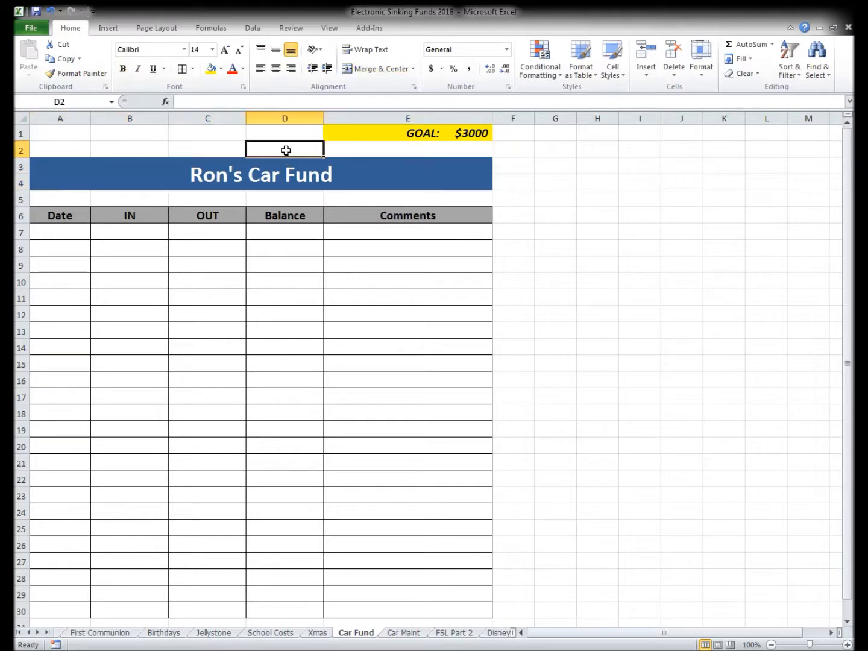
Step: Inspect the Car Maint sheet's $2000 goal, then go to the FSL Part 2 sheet
left_click(403, 632)
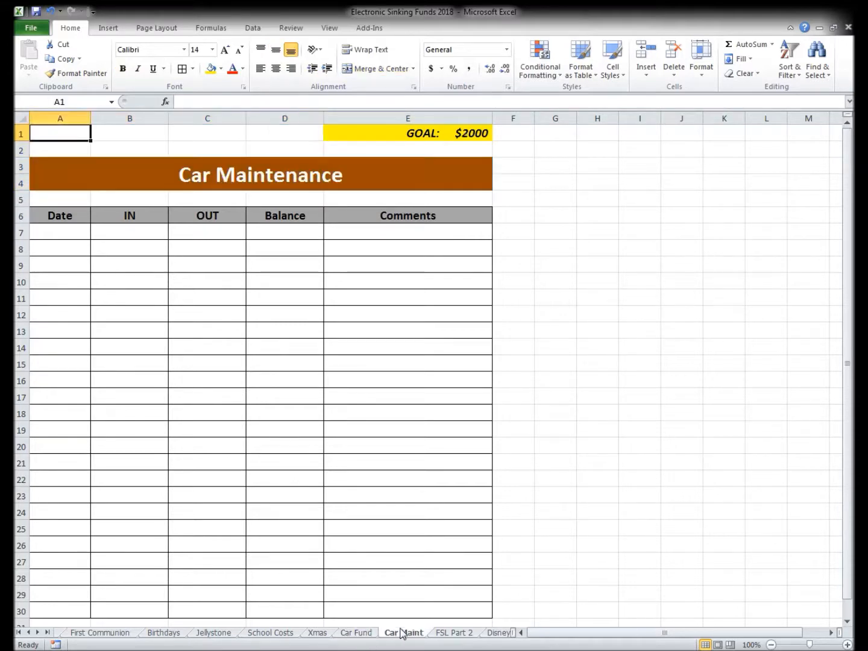
mouse_move(346, 177)
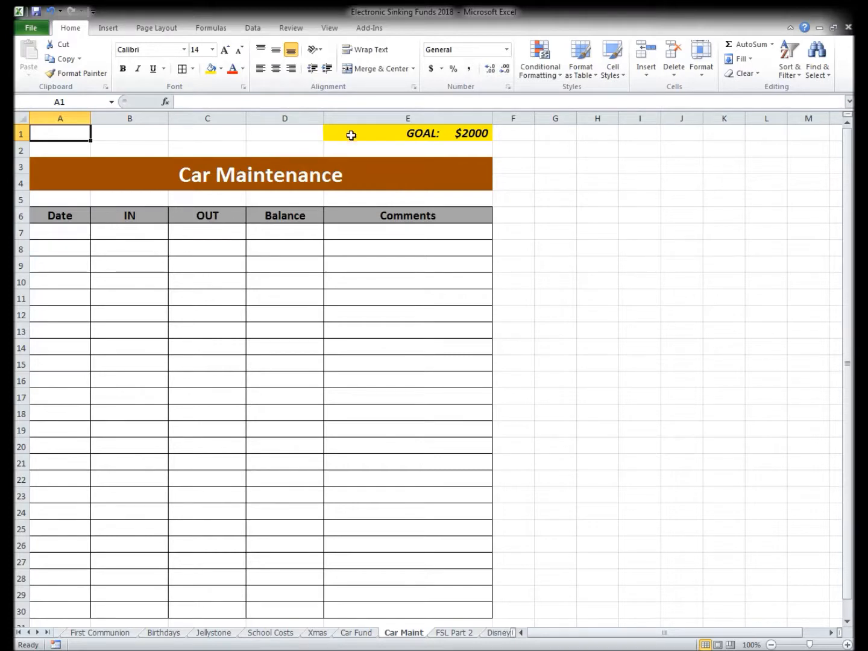
mouse_move(362, 133)
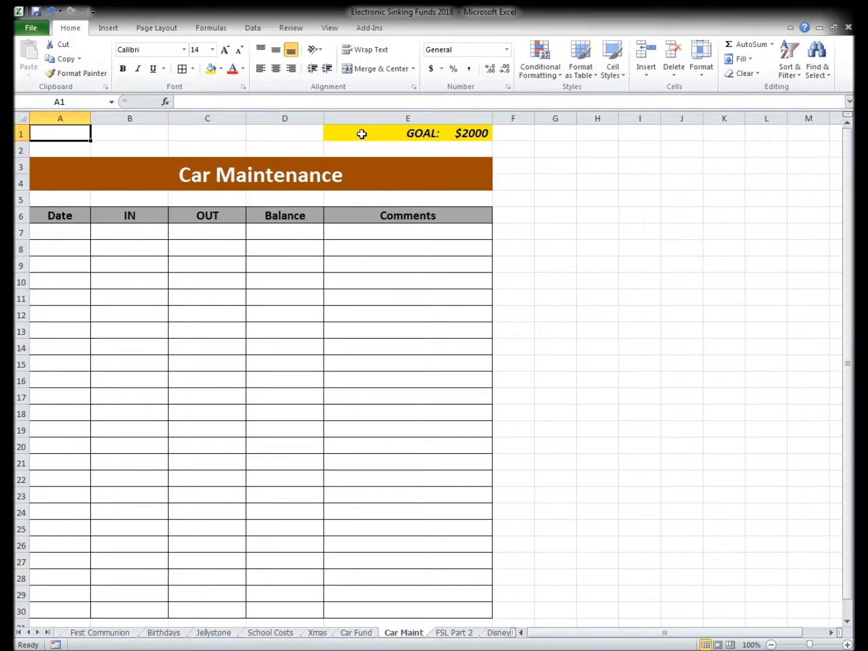
left_click(407, 134)
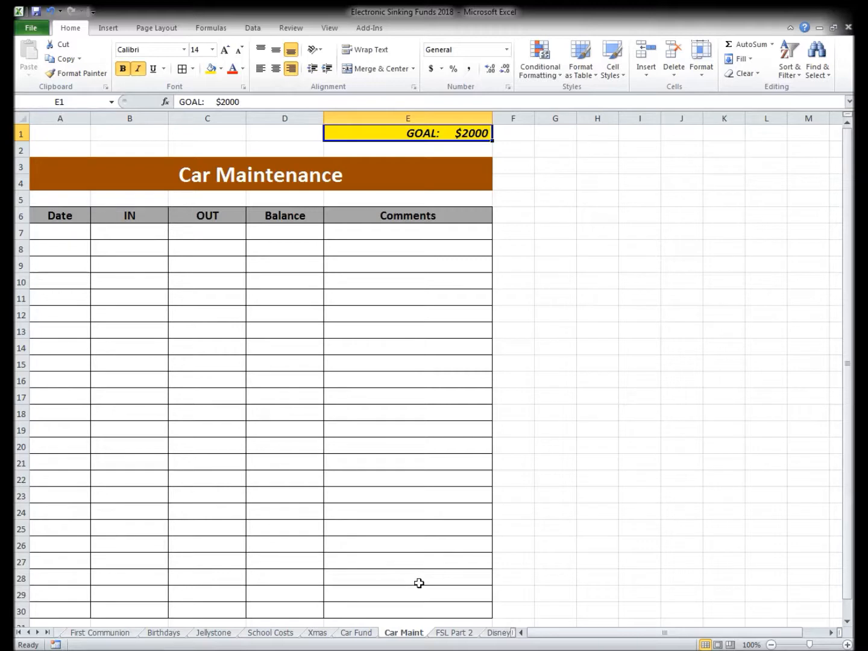
left_click(453, 632)
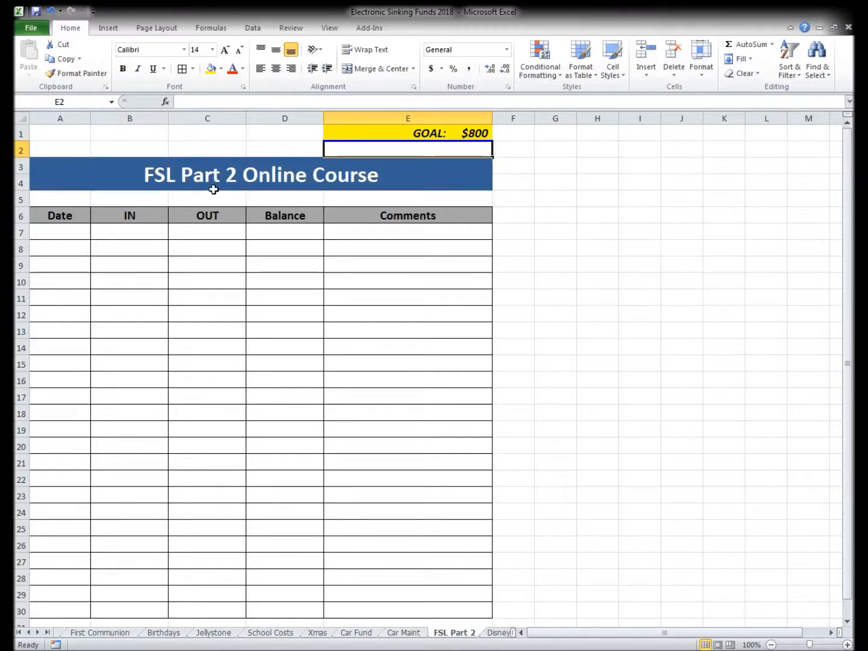
mouse_move(178, 178)
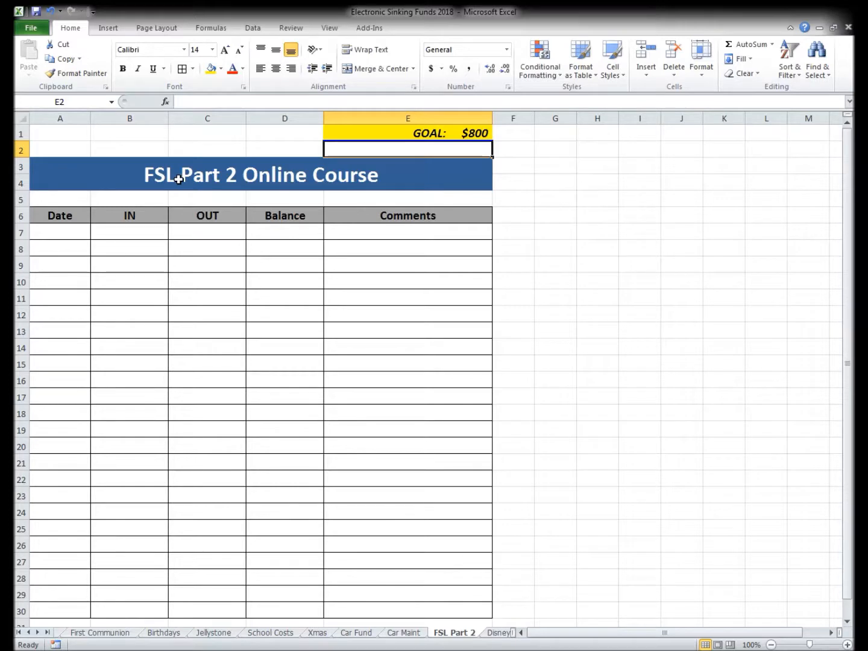
mouse_move(167, 176)
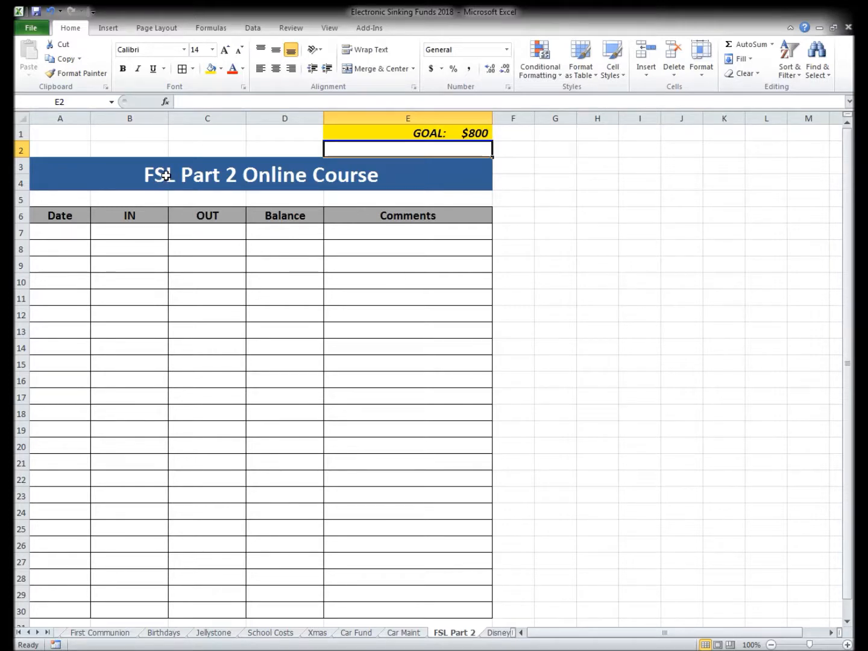
mouse_move(215, 177)
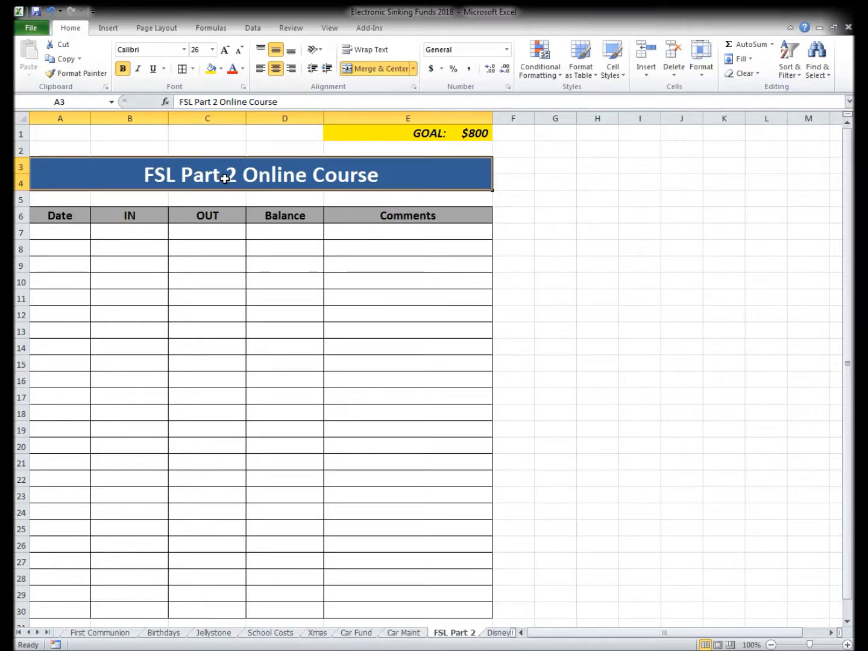
mouse_move(168, 175)
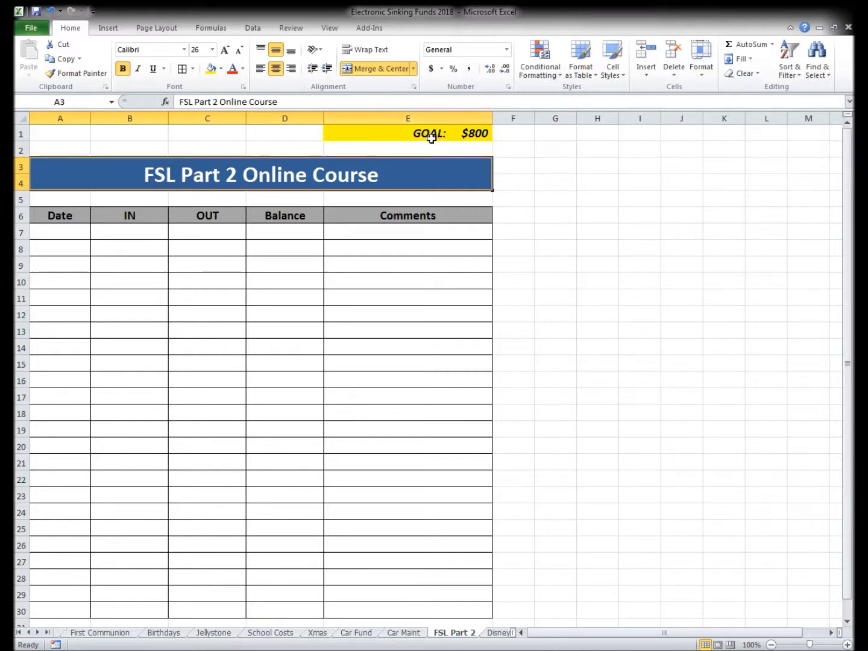
Step: Look over the FSL Part 2 $800 goal cell, then switch to the Disney sheet
left_click(408, 133)
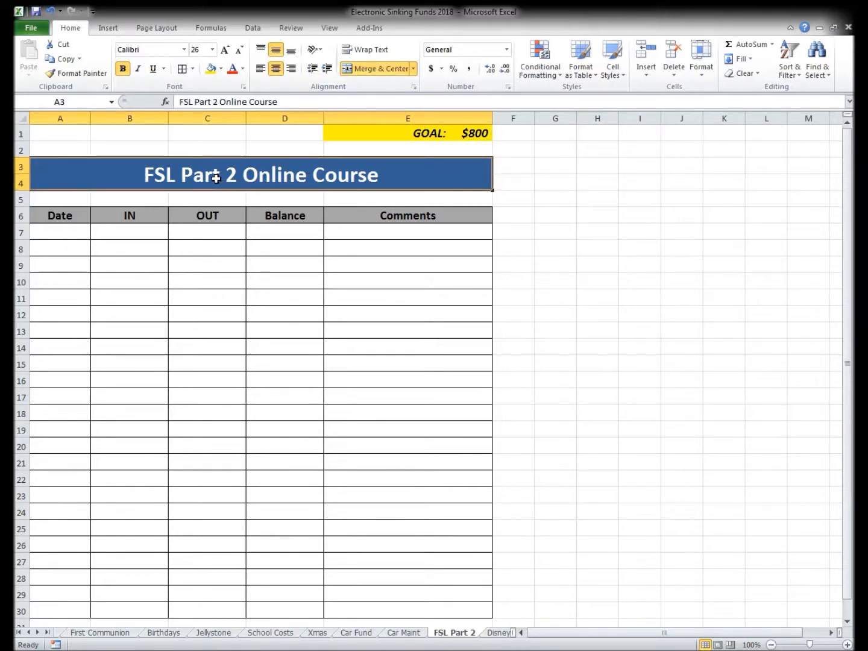
left_click(420, 632)
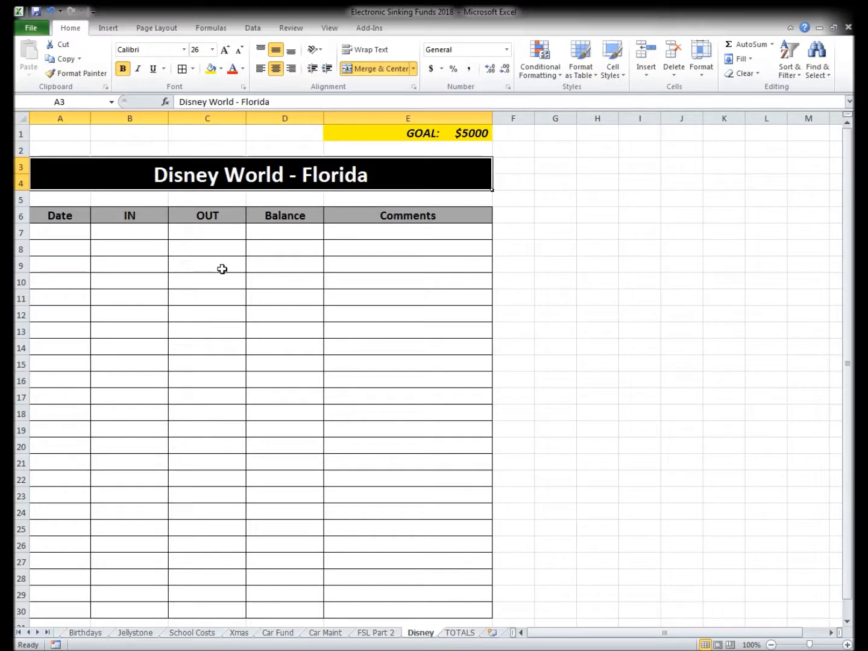
mouse_move(124, 201)
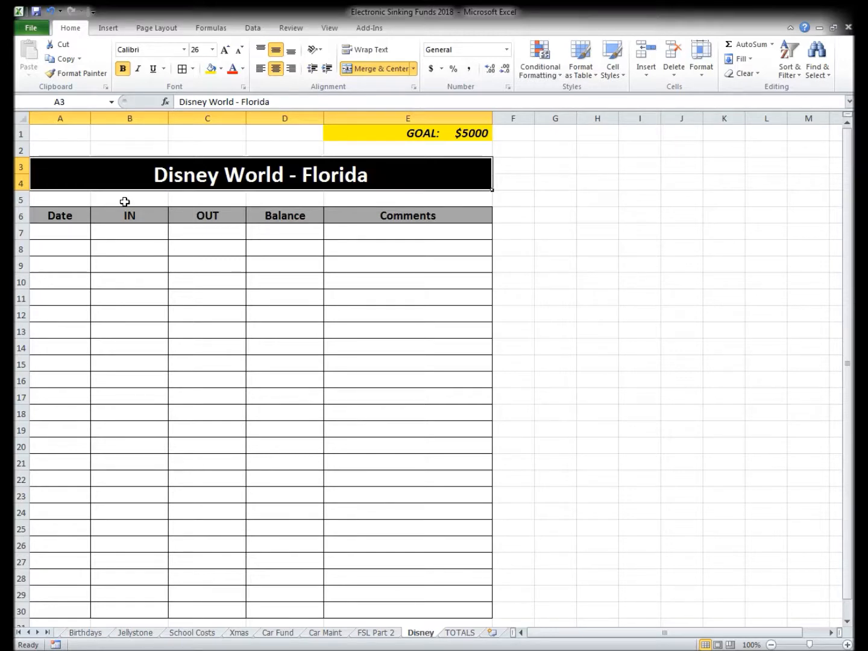
Step: Select the Disney World - Florida $5000 goal cell E1
left_click(407, 133)
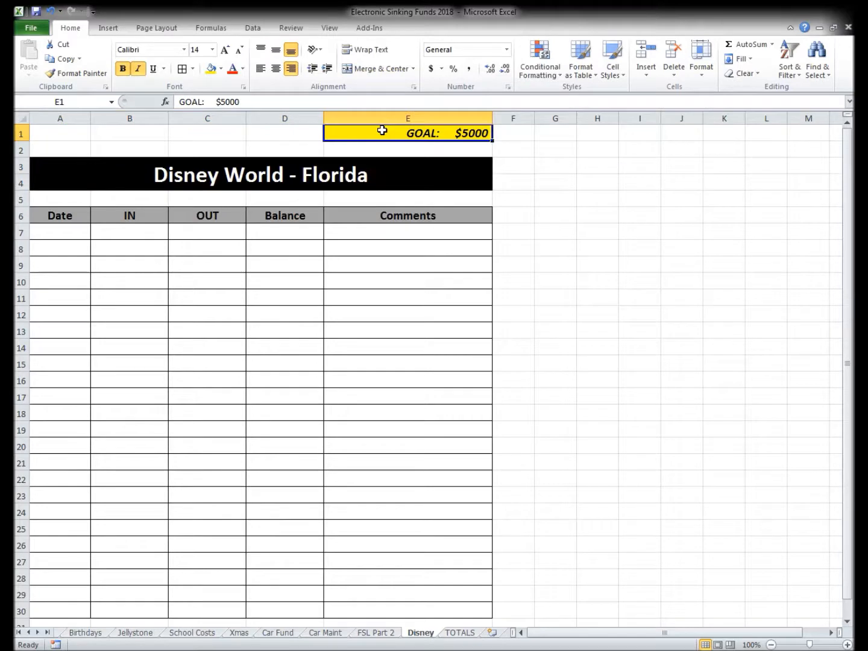
mouse_move(376, 139)
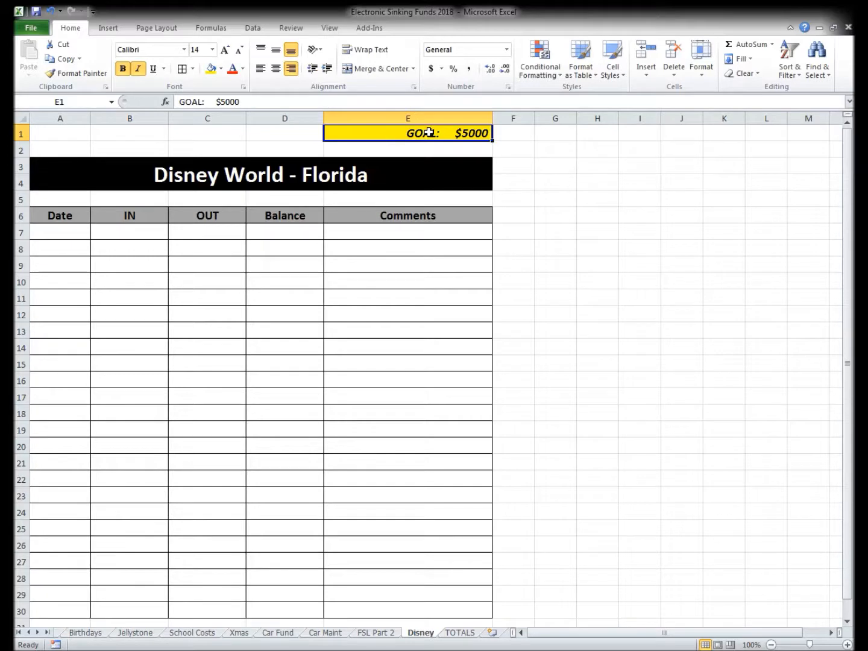
mouse_move(379, 130)
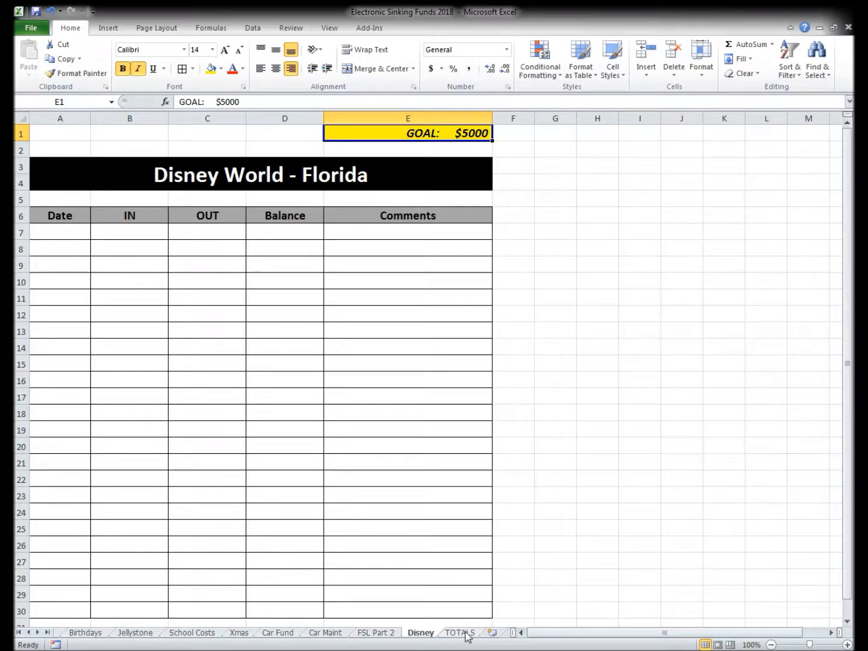
Step: Open the TOTALS ledger, inspect the 950.00 deposit, and select empty cell A14
left_click(460, 632)
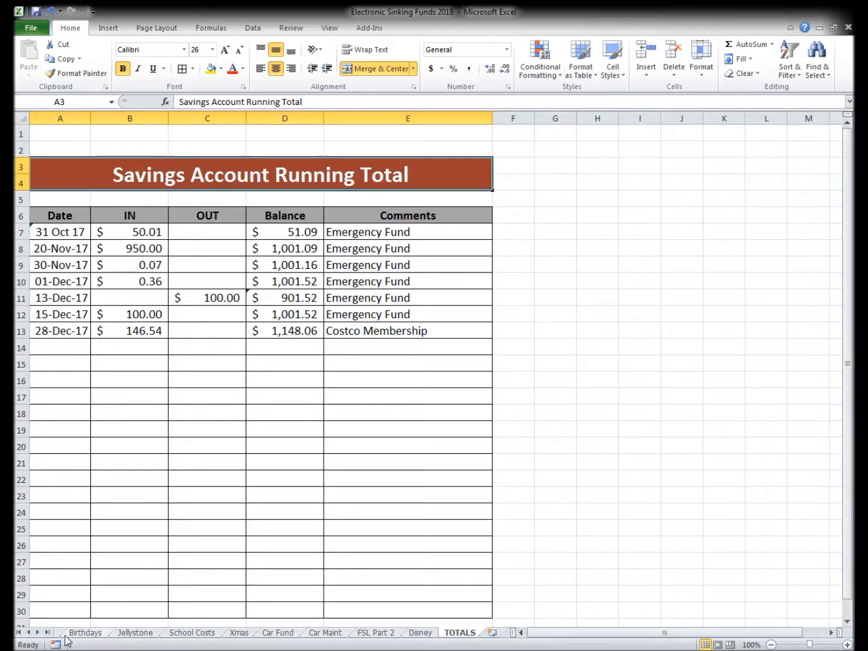
mouse_move(132, 255)
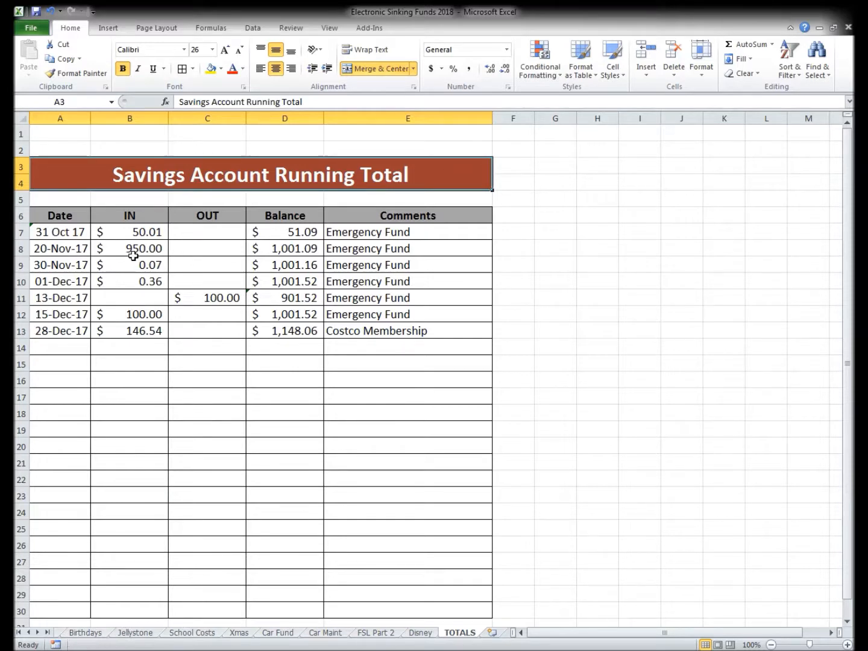
left_click(129, 248)
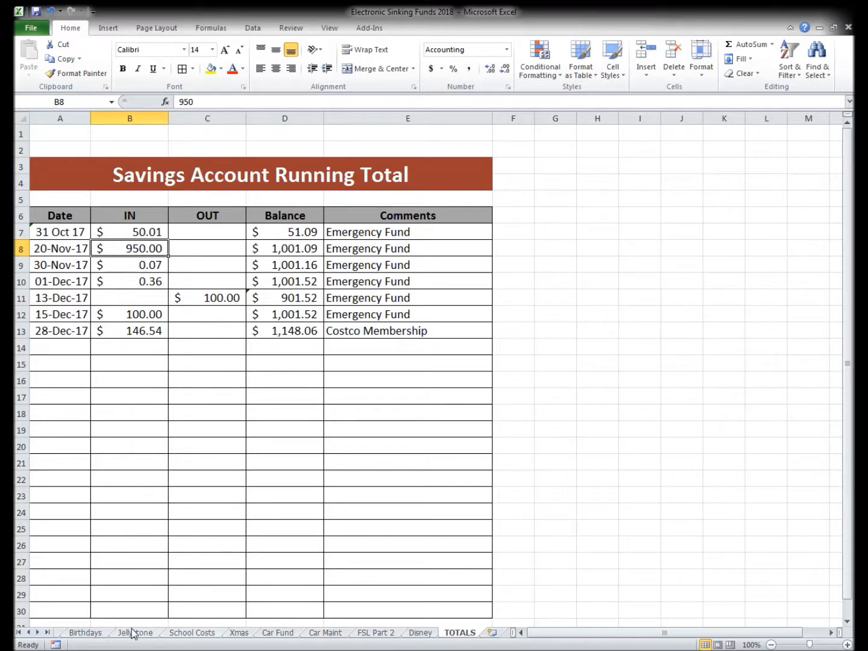
mouse_move(241, 621)
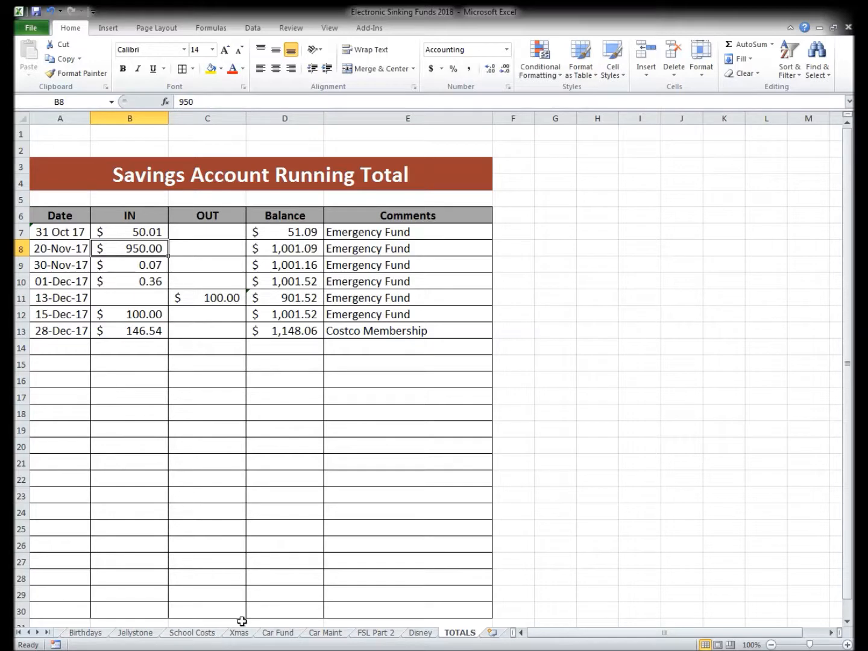
mouse_move(205, 303)
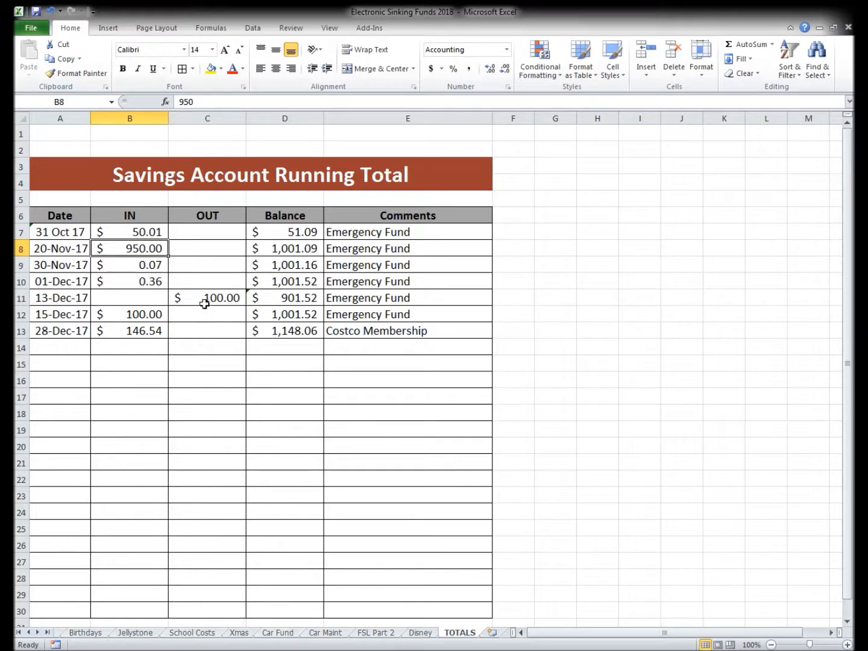
mouse_move(199, 291)
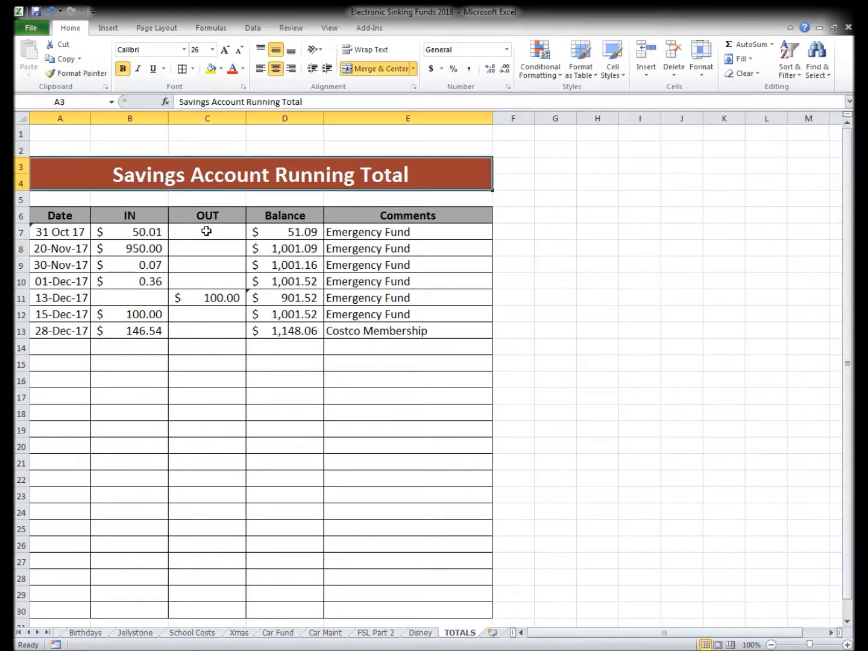
mouse_move(268, 321)
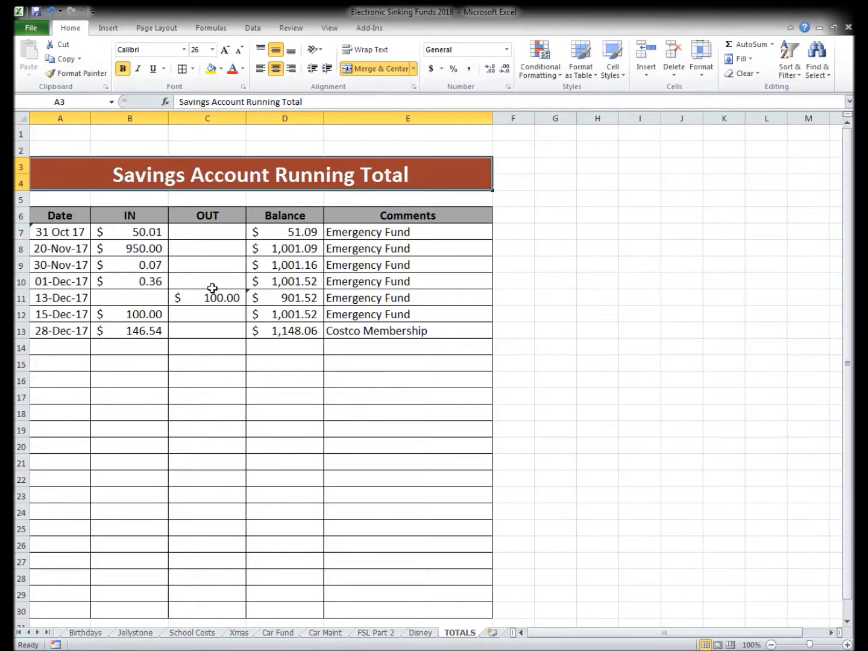
mouse_move(156, 280)
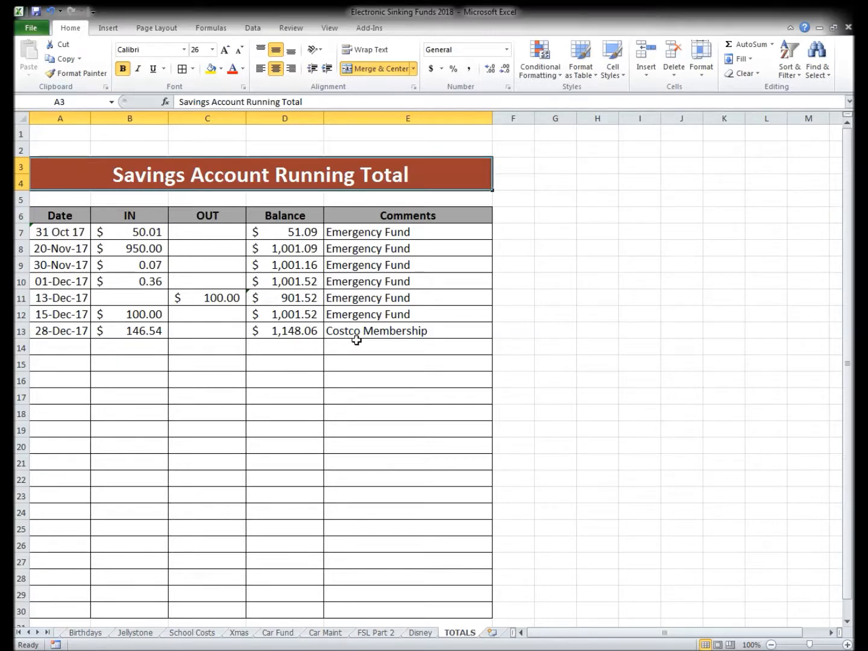
left_click(59, 347)
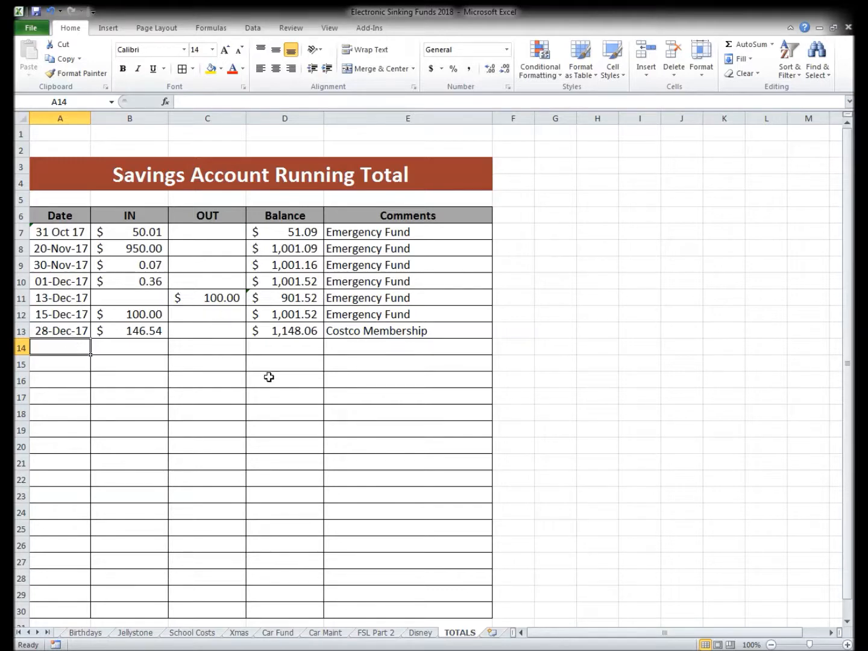
mouse_move(295, 350)
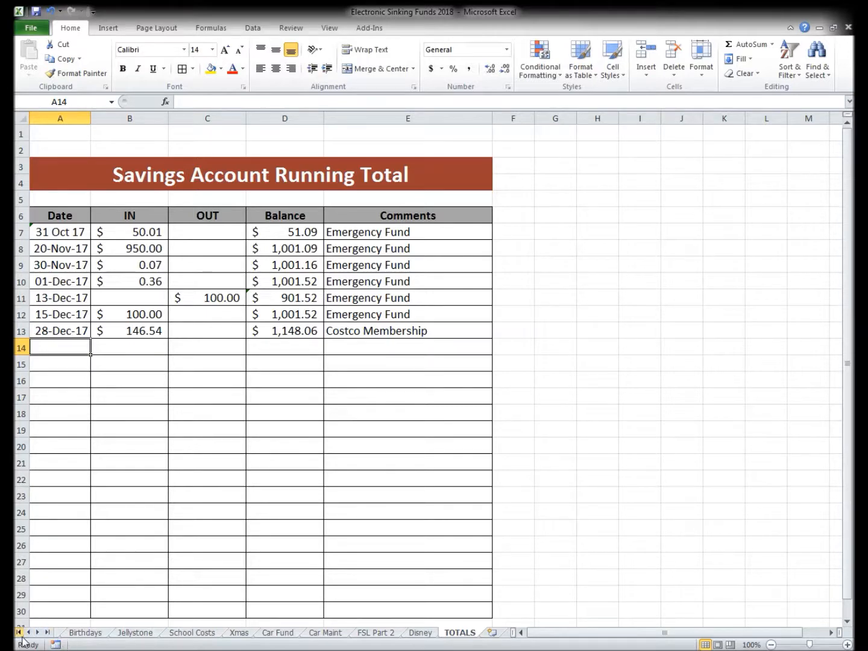
Step: Return to the first sheet, Emerg Fund, and select cell A1
left_click(83, 632)
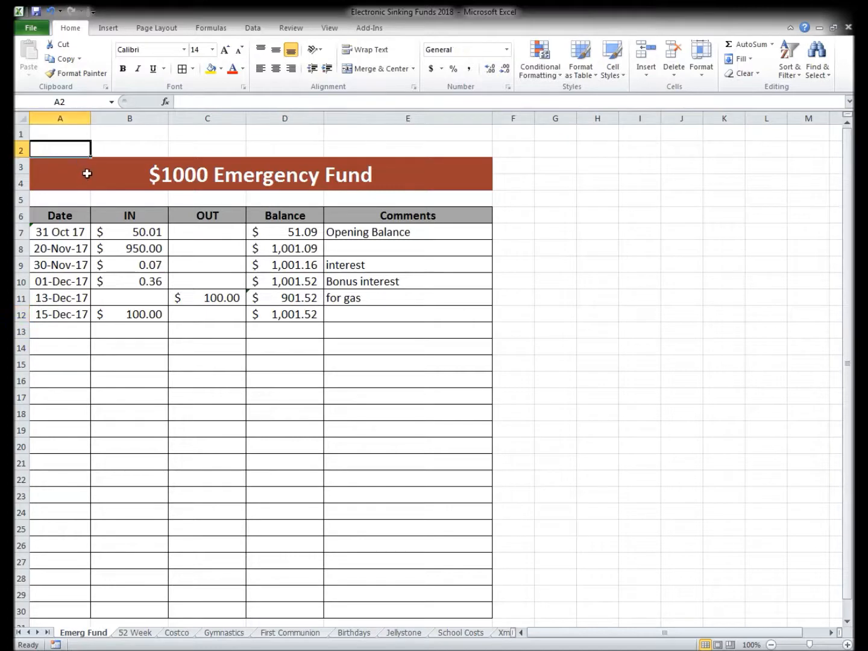
left_click(60, 134)
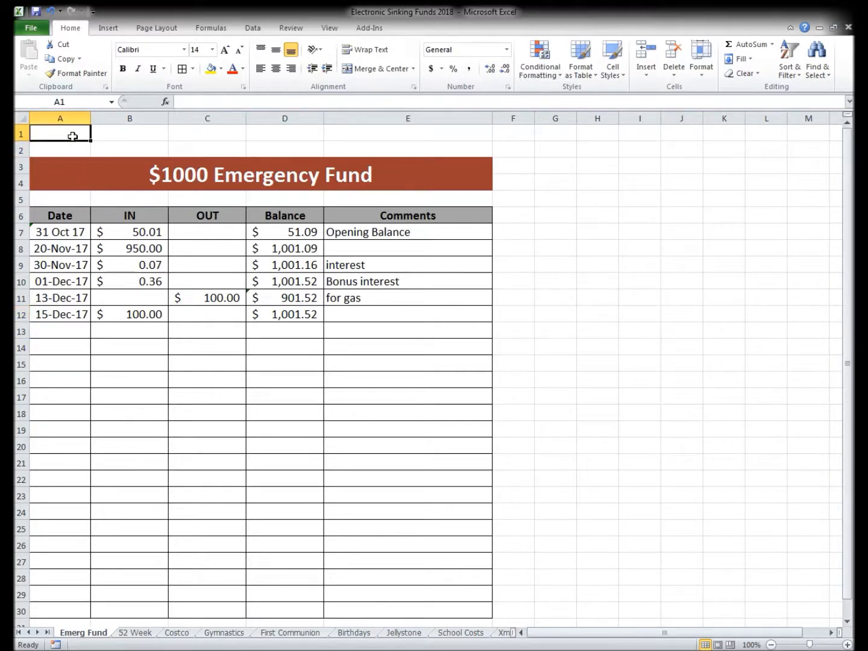